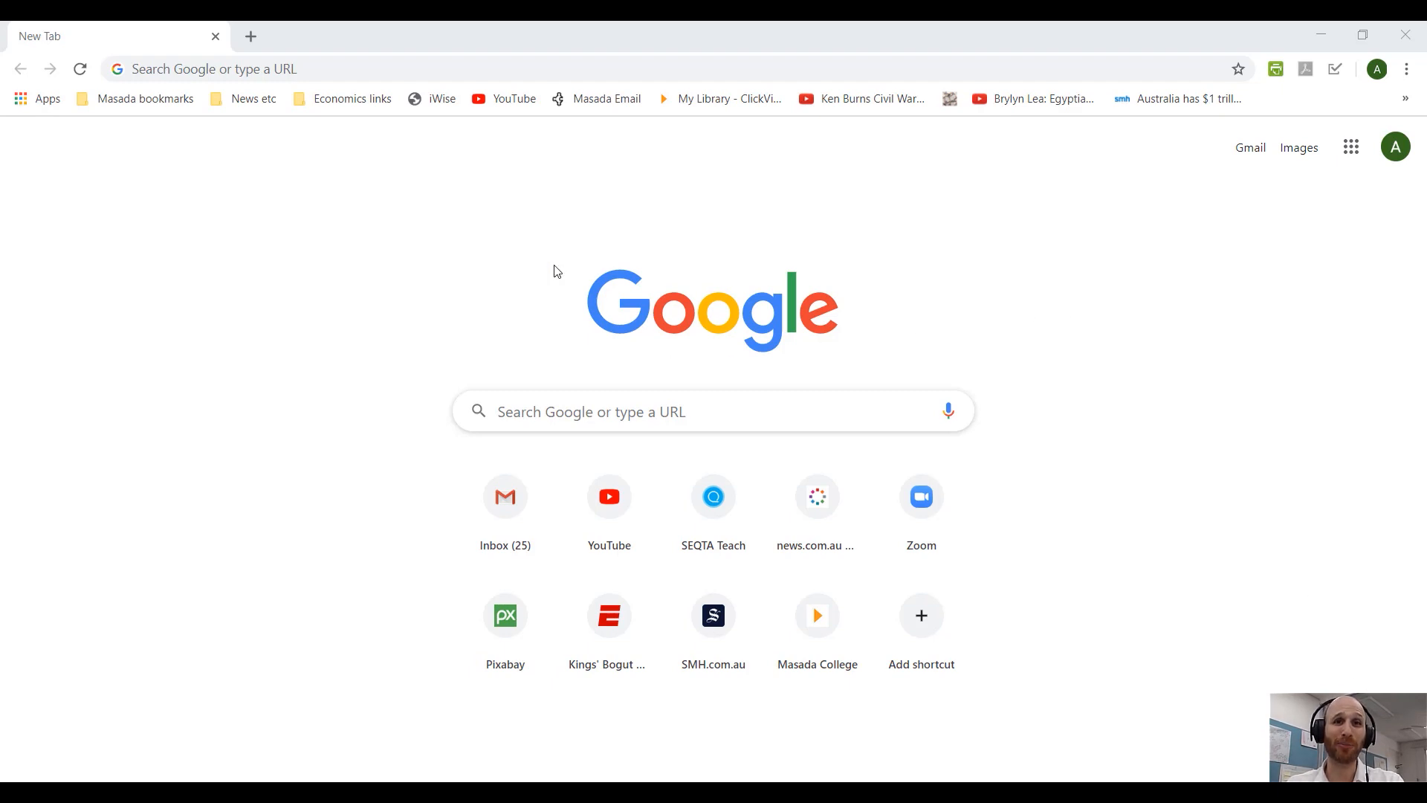
Go to zoom.us from the Chrome address bar
{"action": "left_click", "coordinate": [356, 68]}
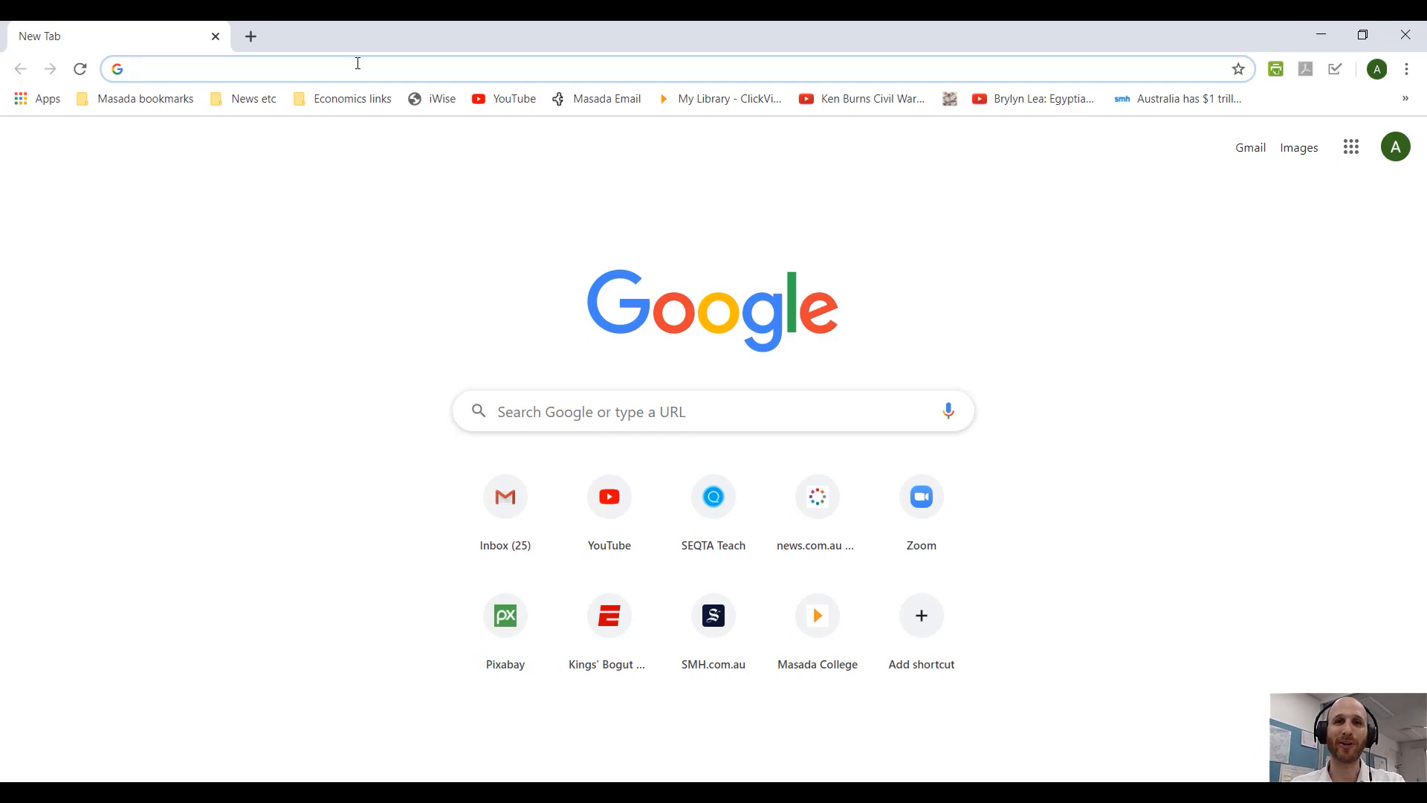
{"action": "type", "text": "zoom.us/home?zcid=2478"}
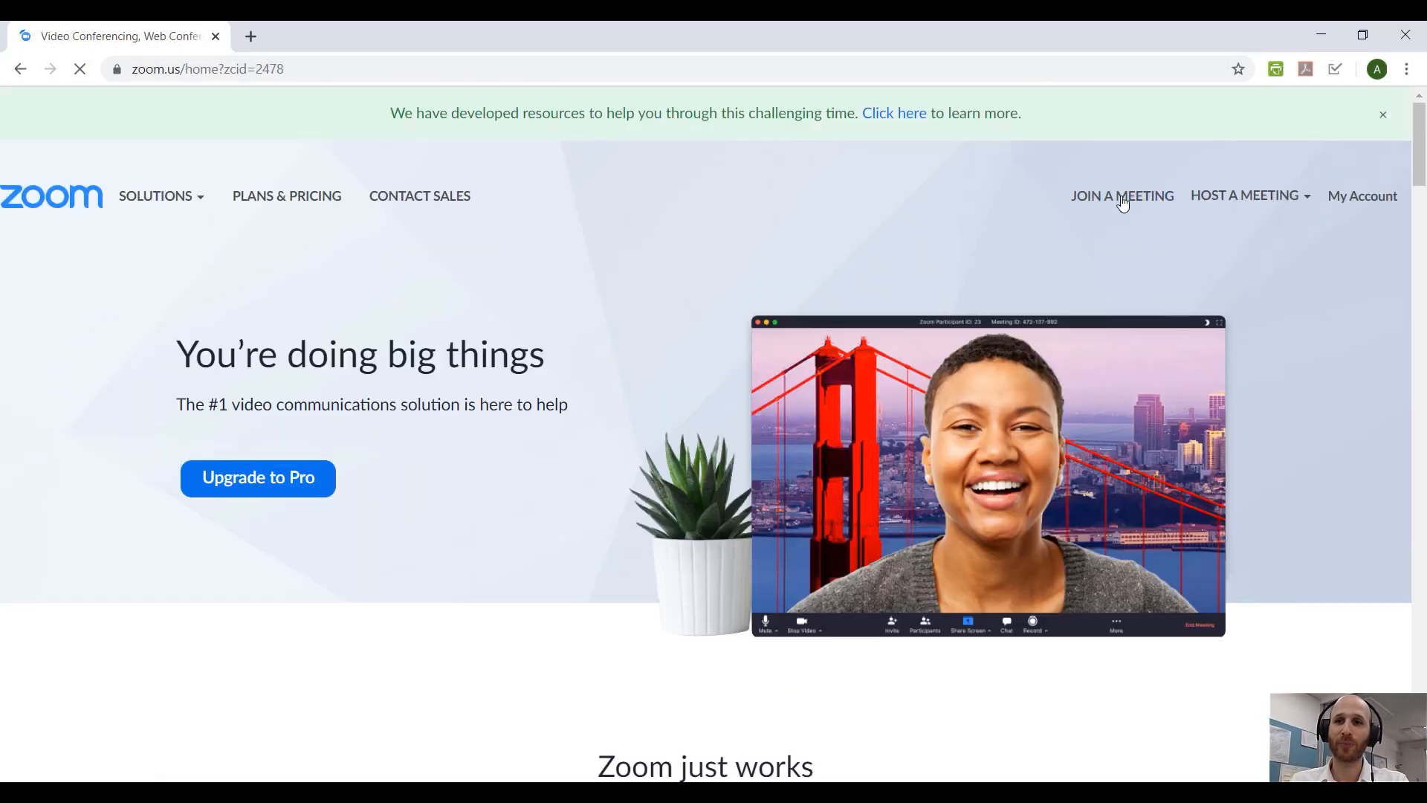
From My Account, reach the personal Settings page with the Meeting group shown
{"action": "left_click", "coordinate": [1363, 195]}
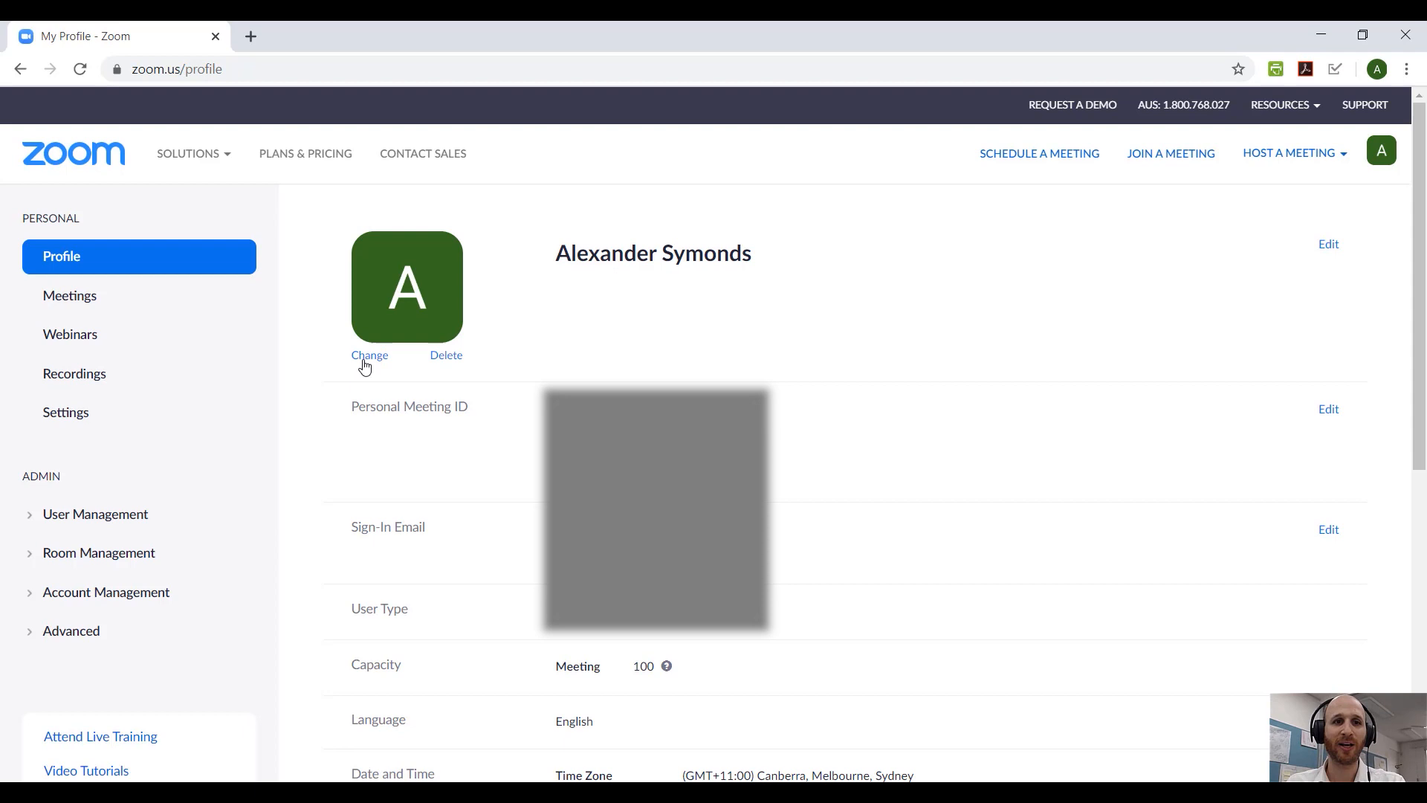
{"action": "mouse_move", "coordinate": [66, 411]}
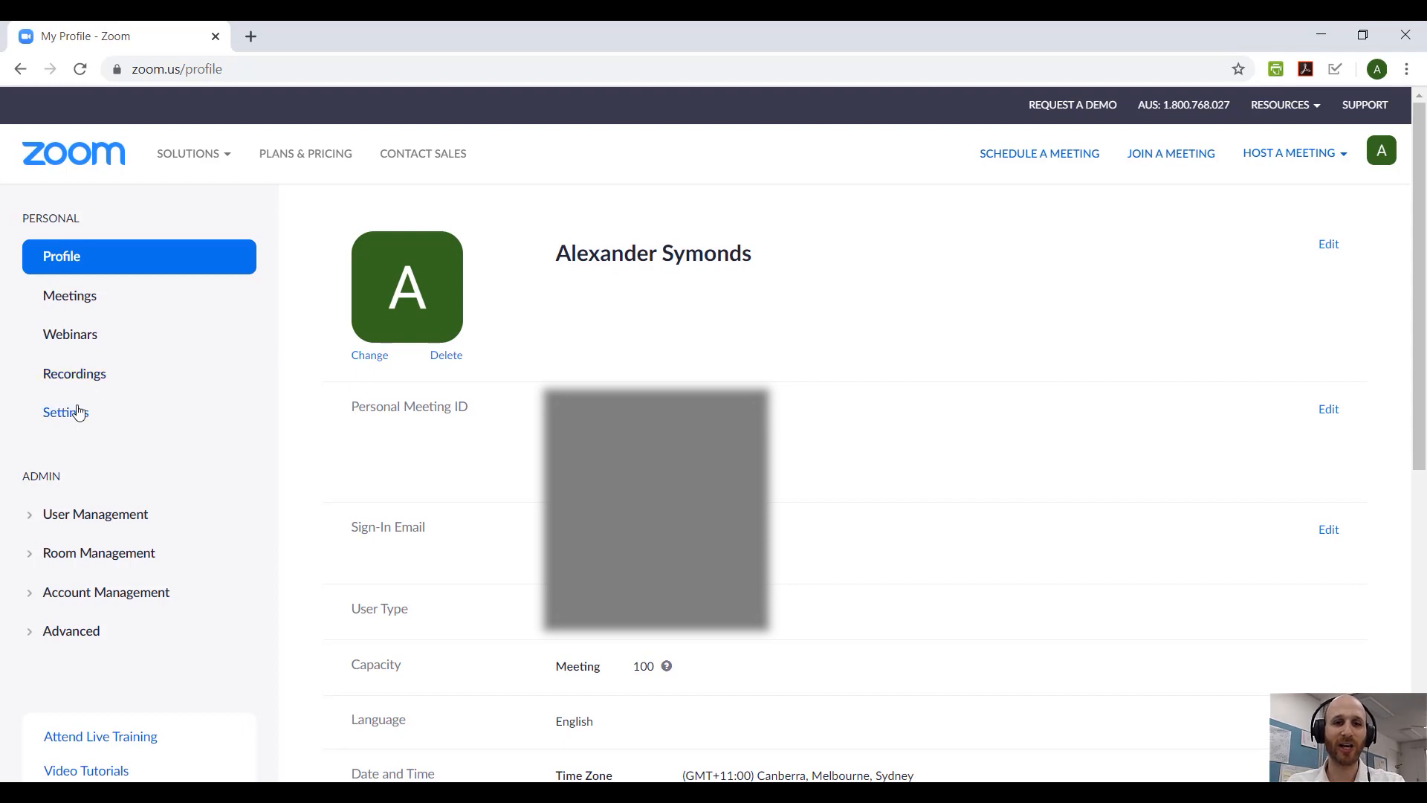
{"action": "left_click", "coordinate": [65, 413]}
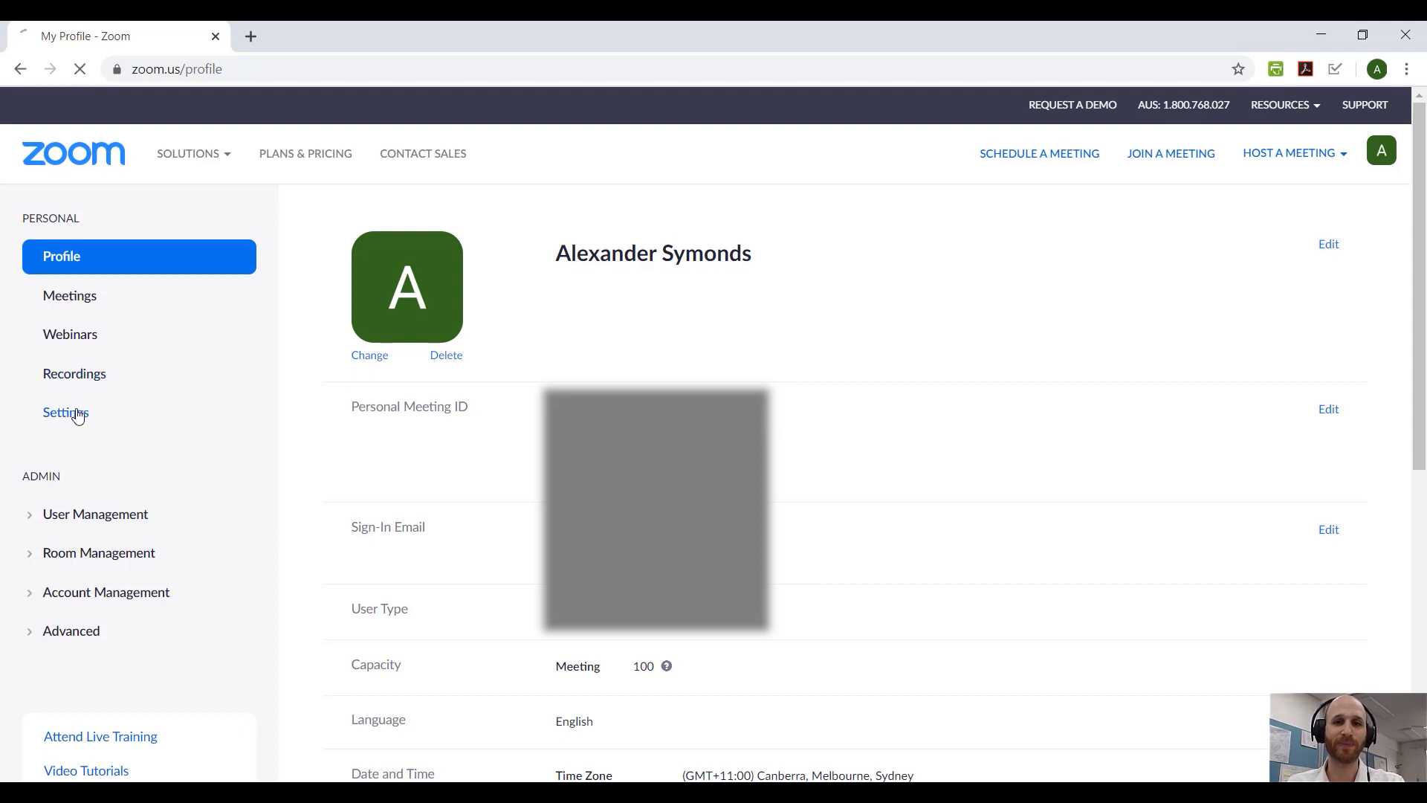
{"action": "left_click", "coordinate": [65, 413]}
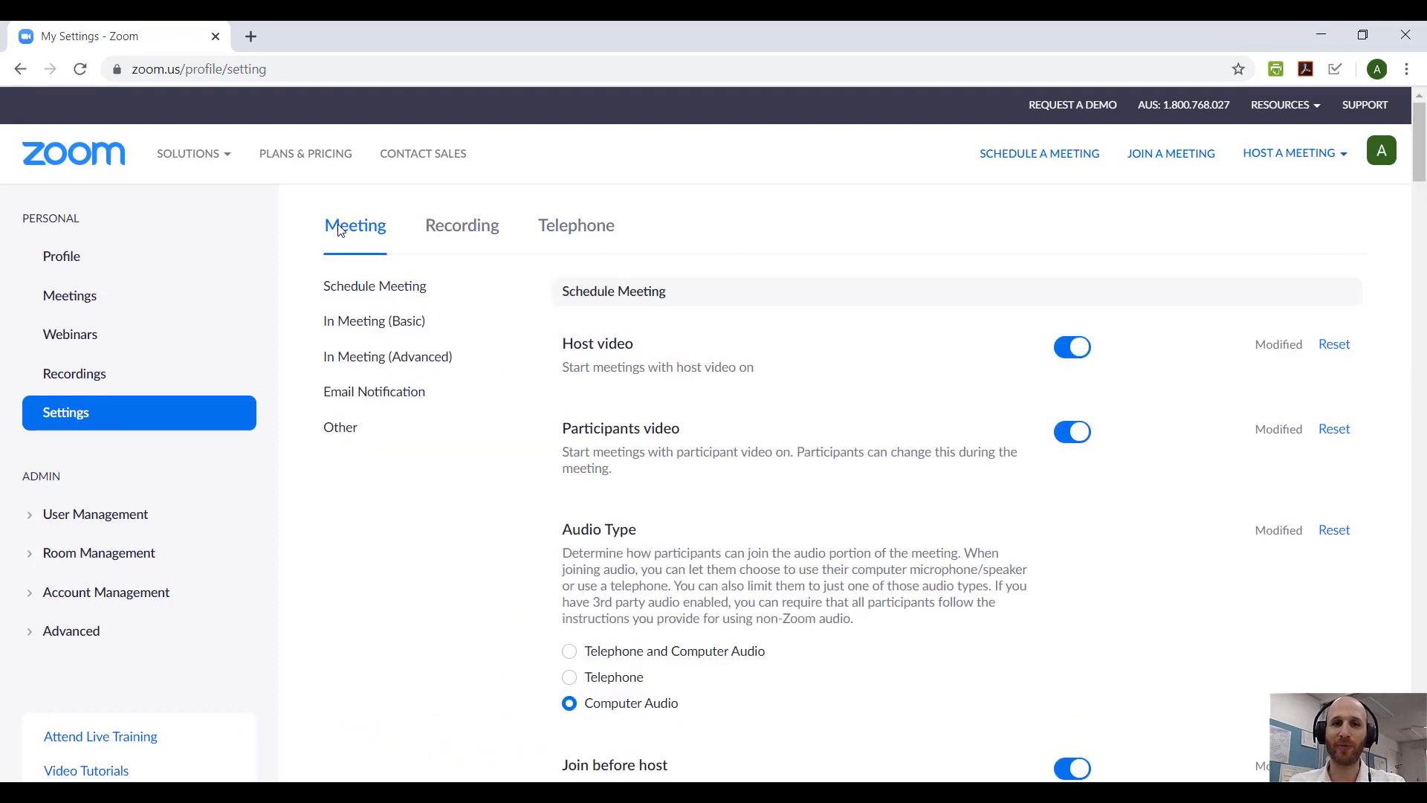
{"action": "mouse_move", "coordinate": [888, 449]}
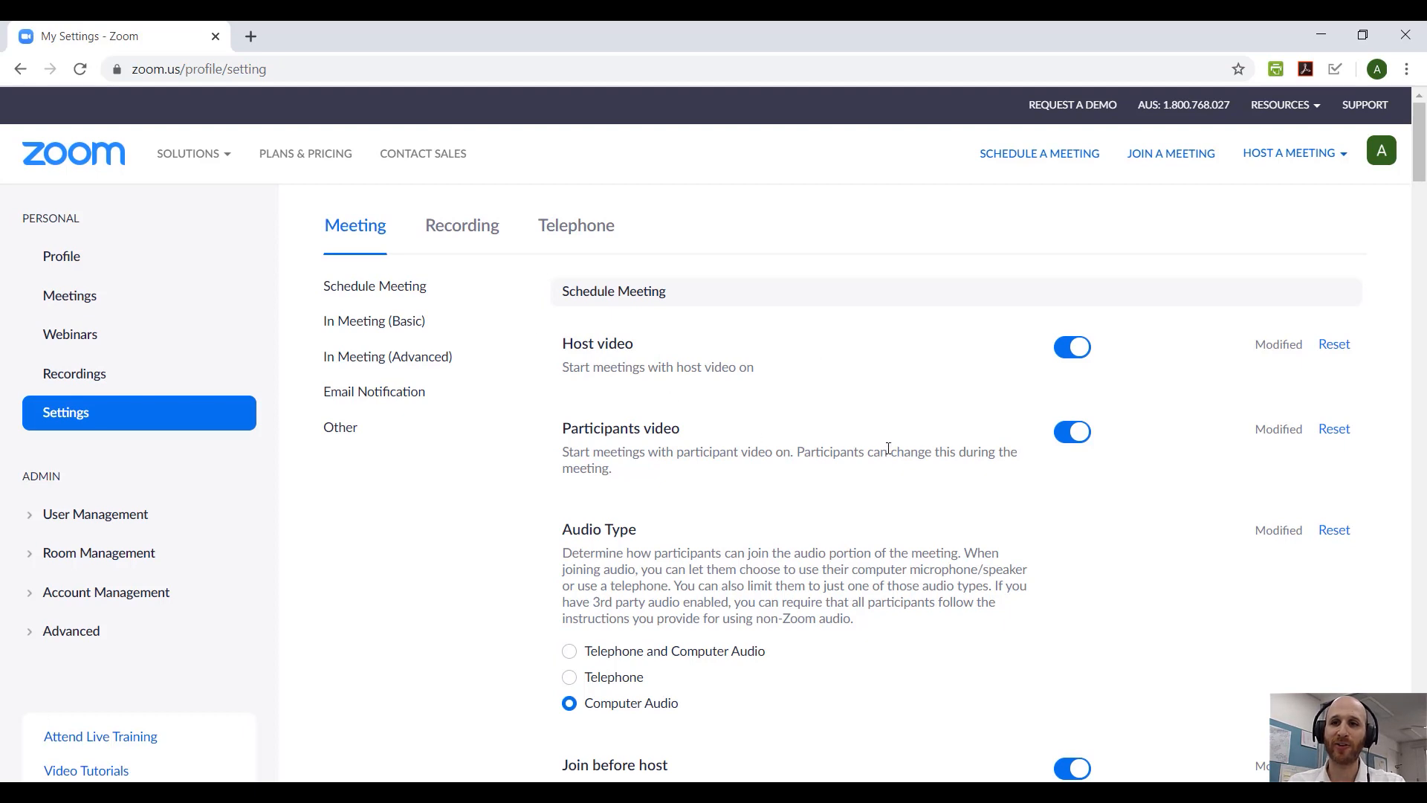
{"action": "mouse_move", "coordinate": [880, 431]}
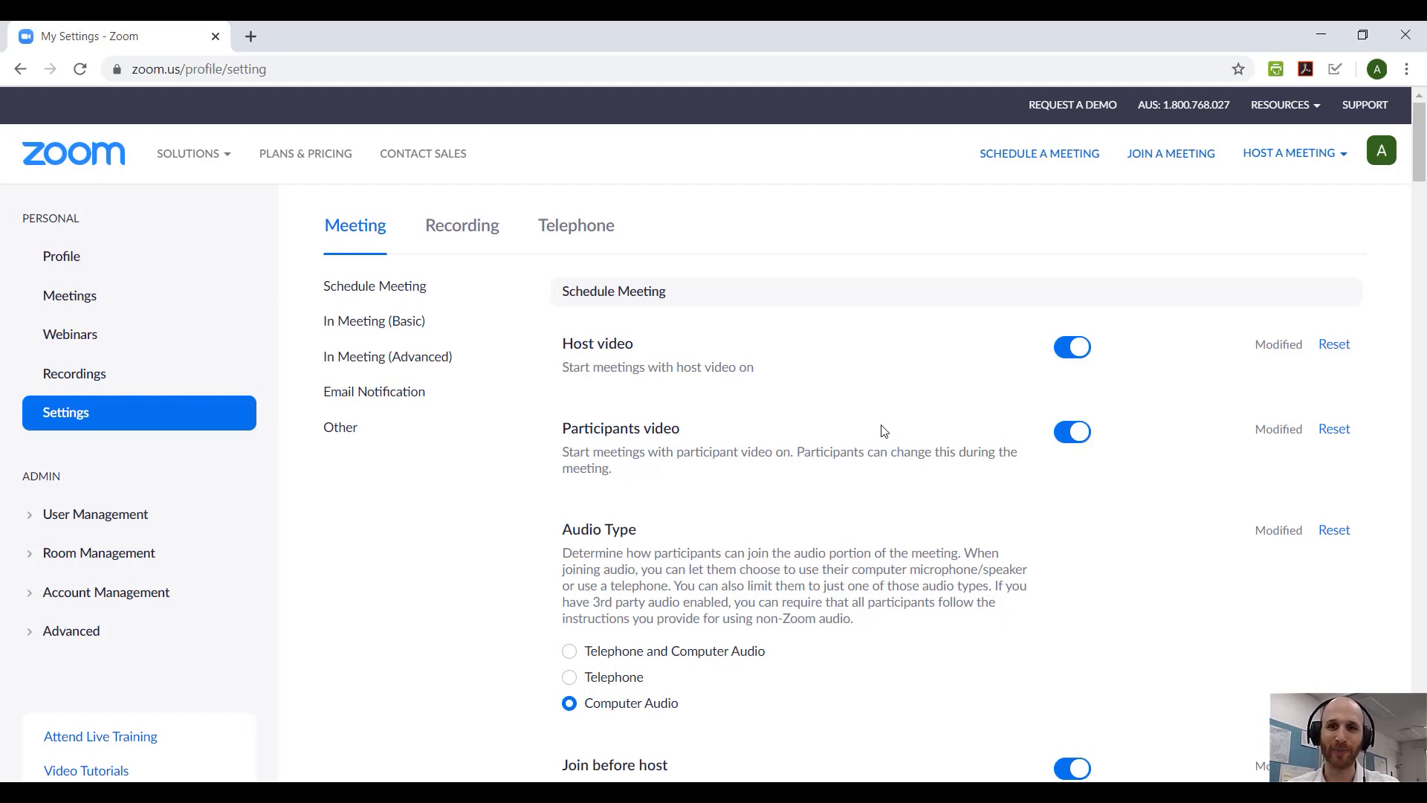
{"action": "mouse_move", "coordinate": [791, 393]}
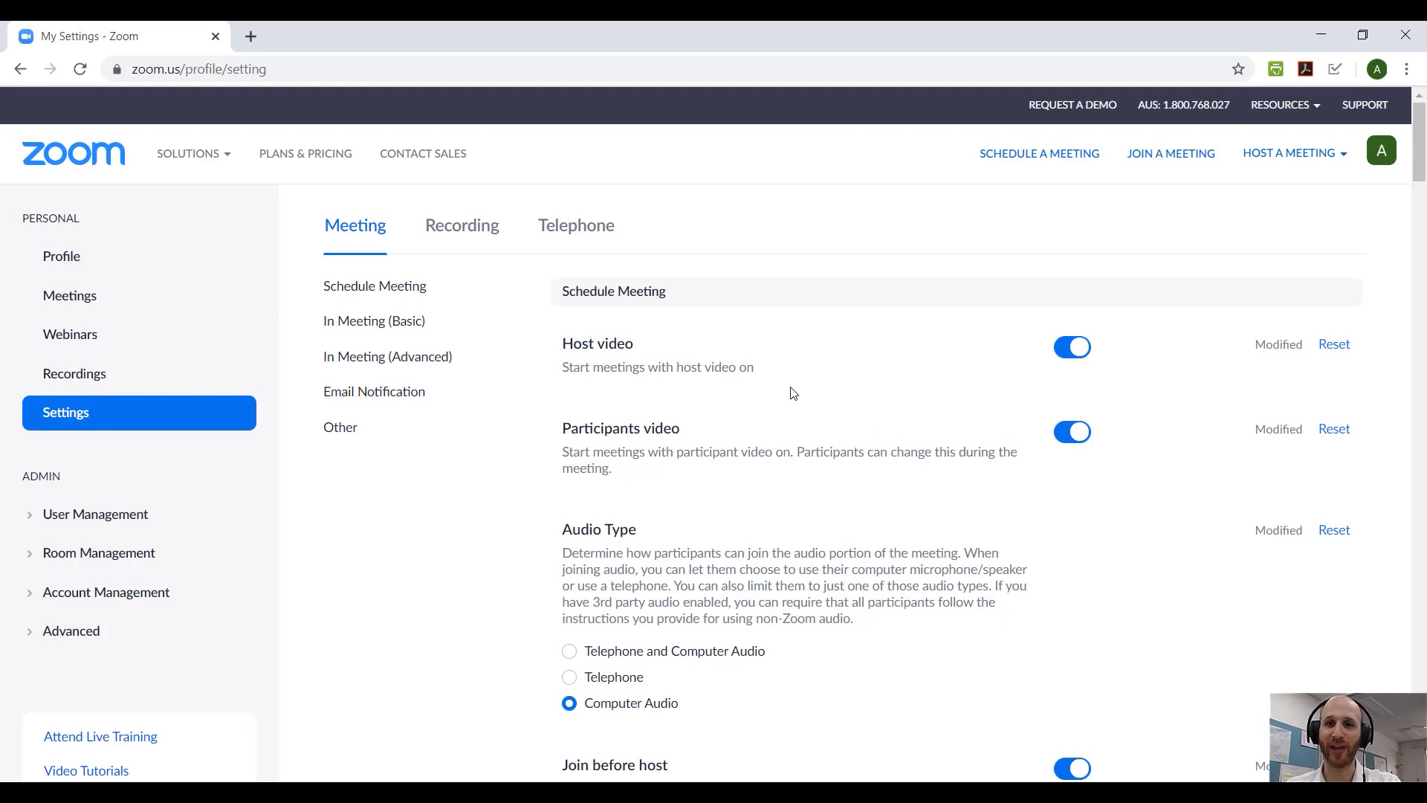
{"action": "scroll", "scroll_direction": "down", "scroll_amount": 3}
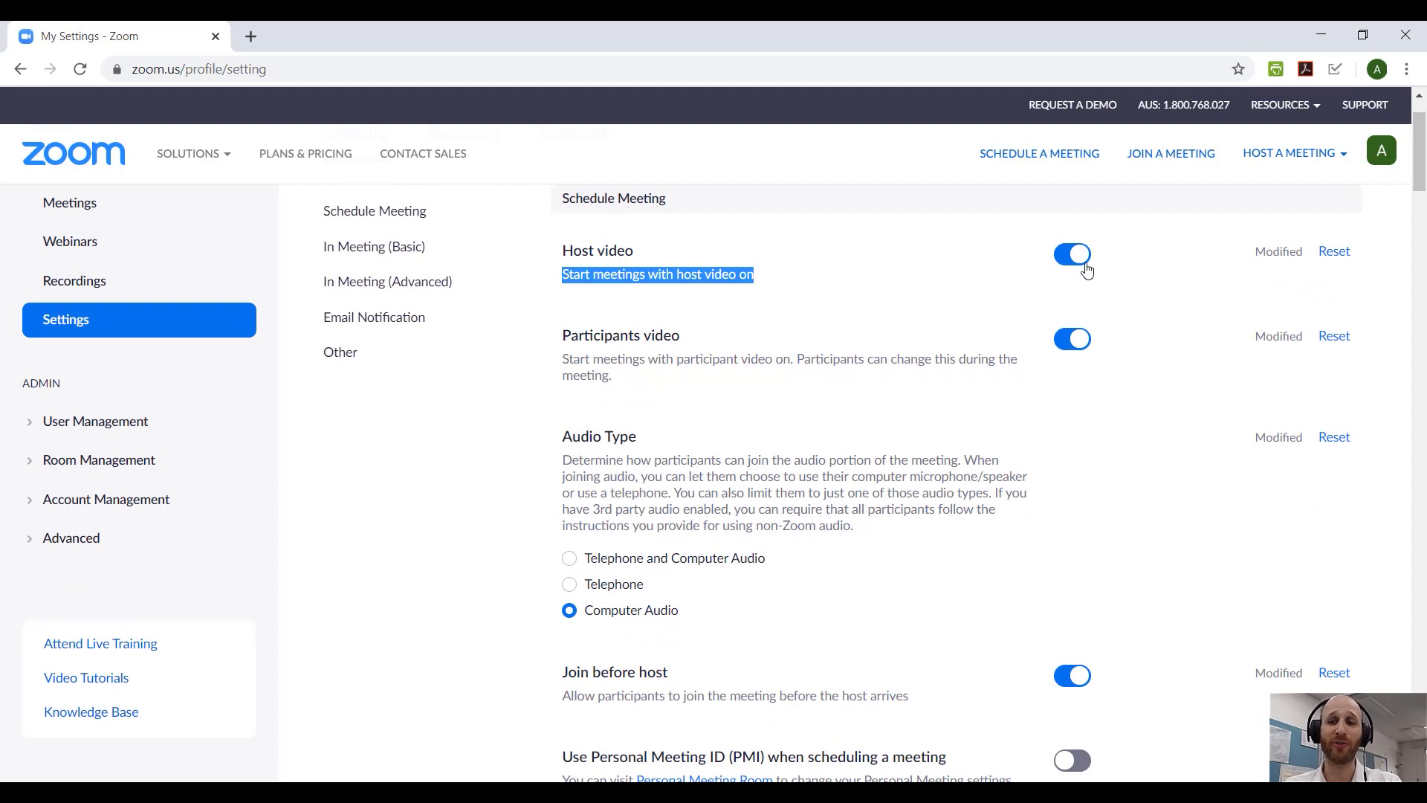
{"action": "mouse_move", "coordinate": [600, 395]}
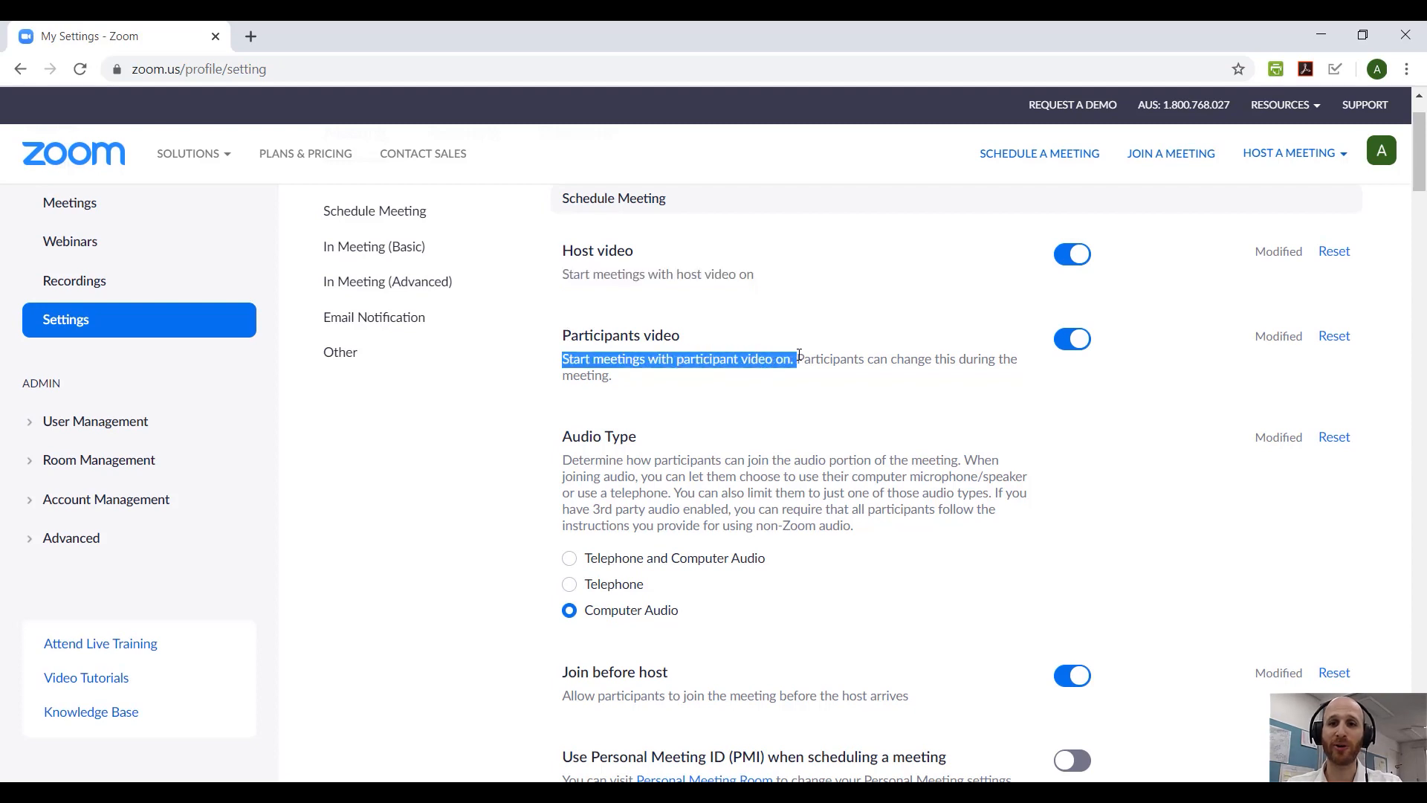
{"action": "mouse_move", "coordinate": [1018, 388]}
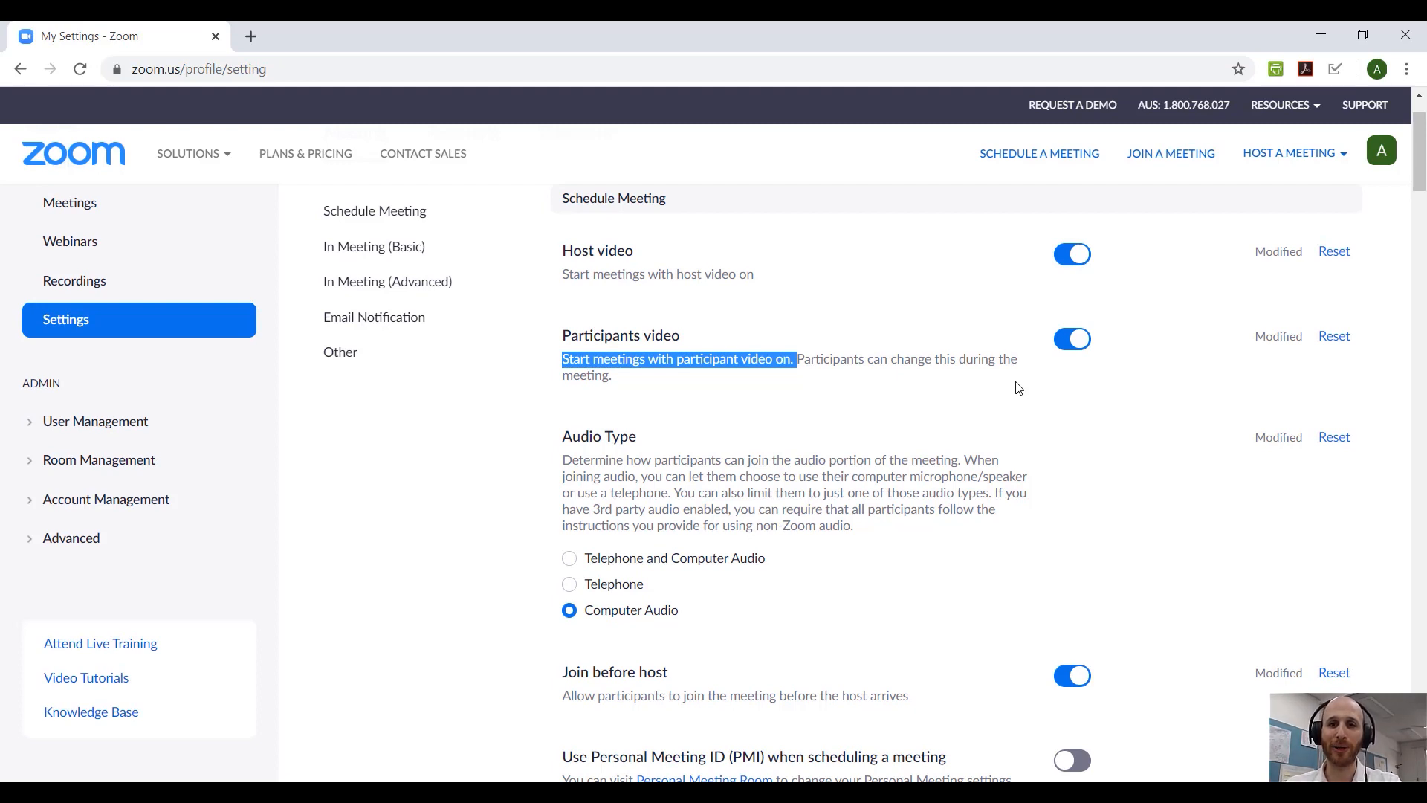
{"action": "mouse_move", "coordinate": [799, 378]}
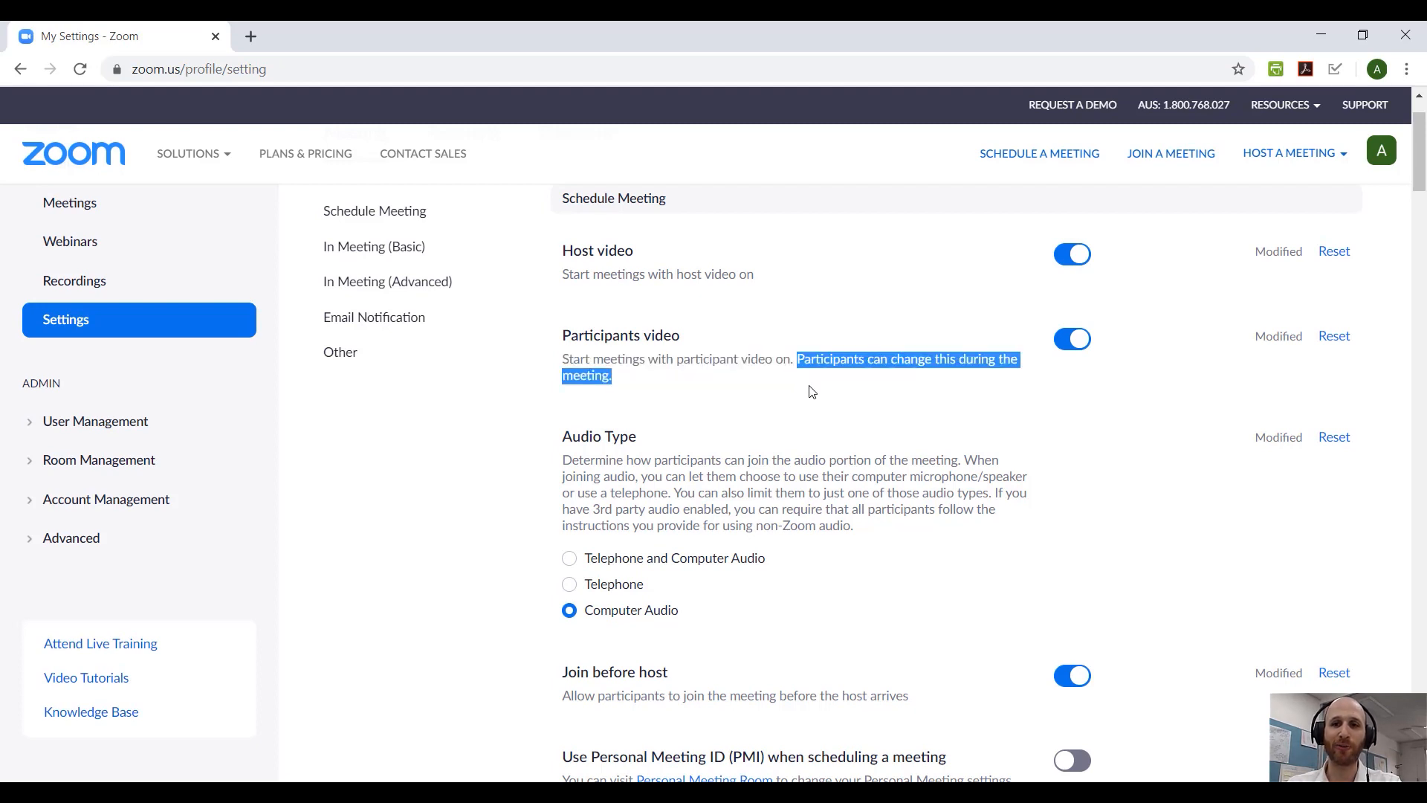
{"action": "mouse_move", "coordinate": [737, 409]}
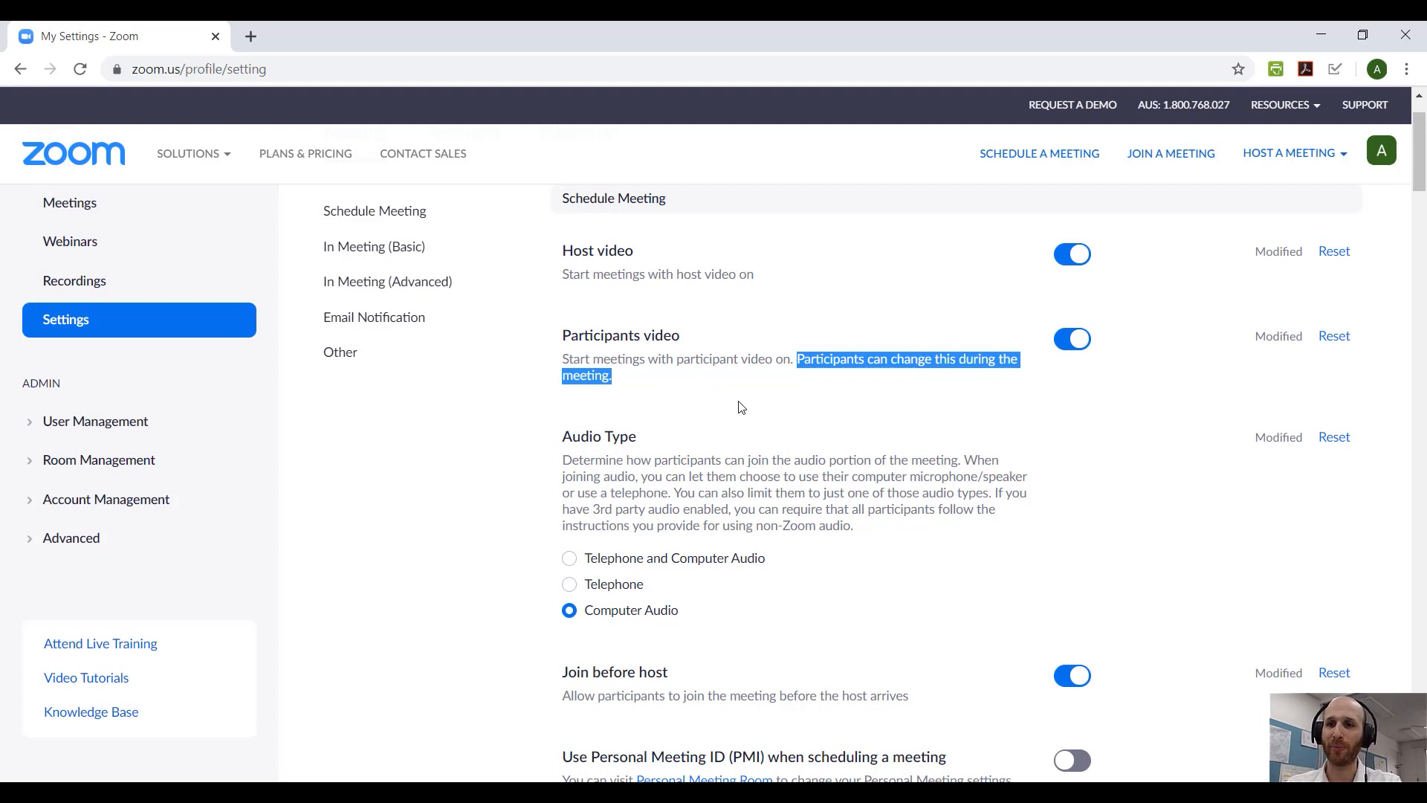
{"action": "scroll", "scroll_direction": "down", "scroll_amount": 3}
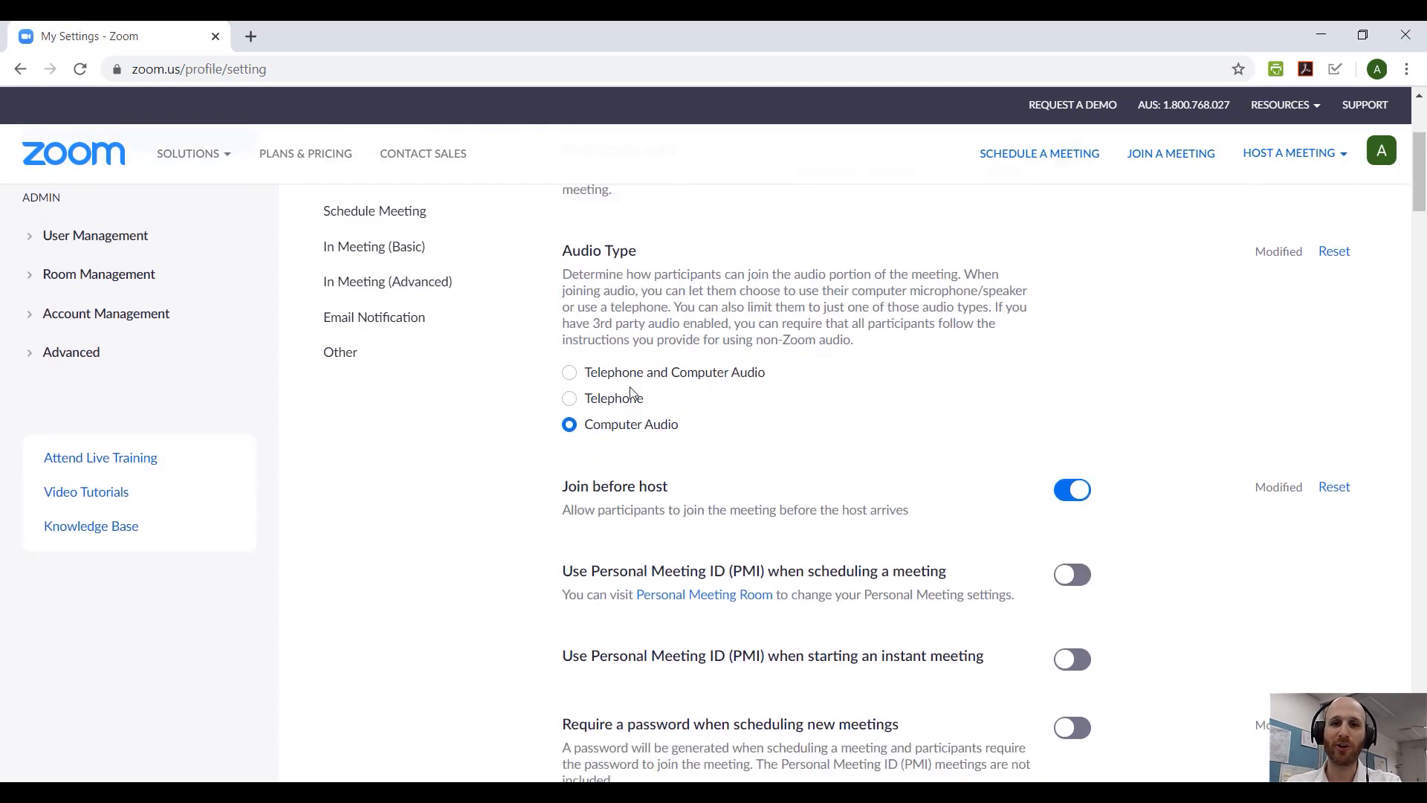
{"action": "double_click", "coordinate": [628, 424]}
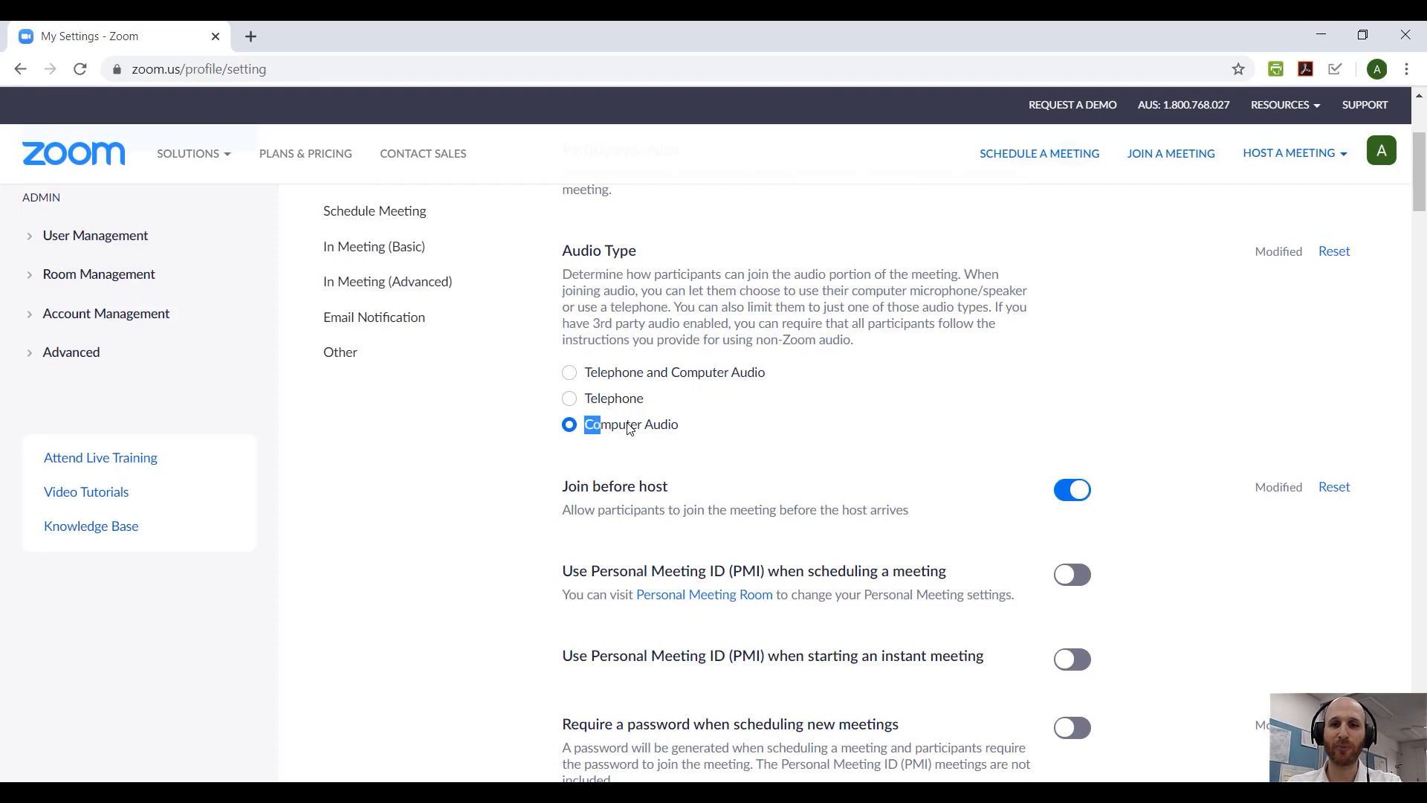
{"action": "double_click", "coordinate": [629, 424]}
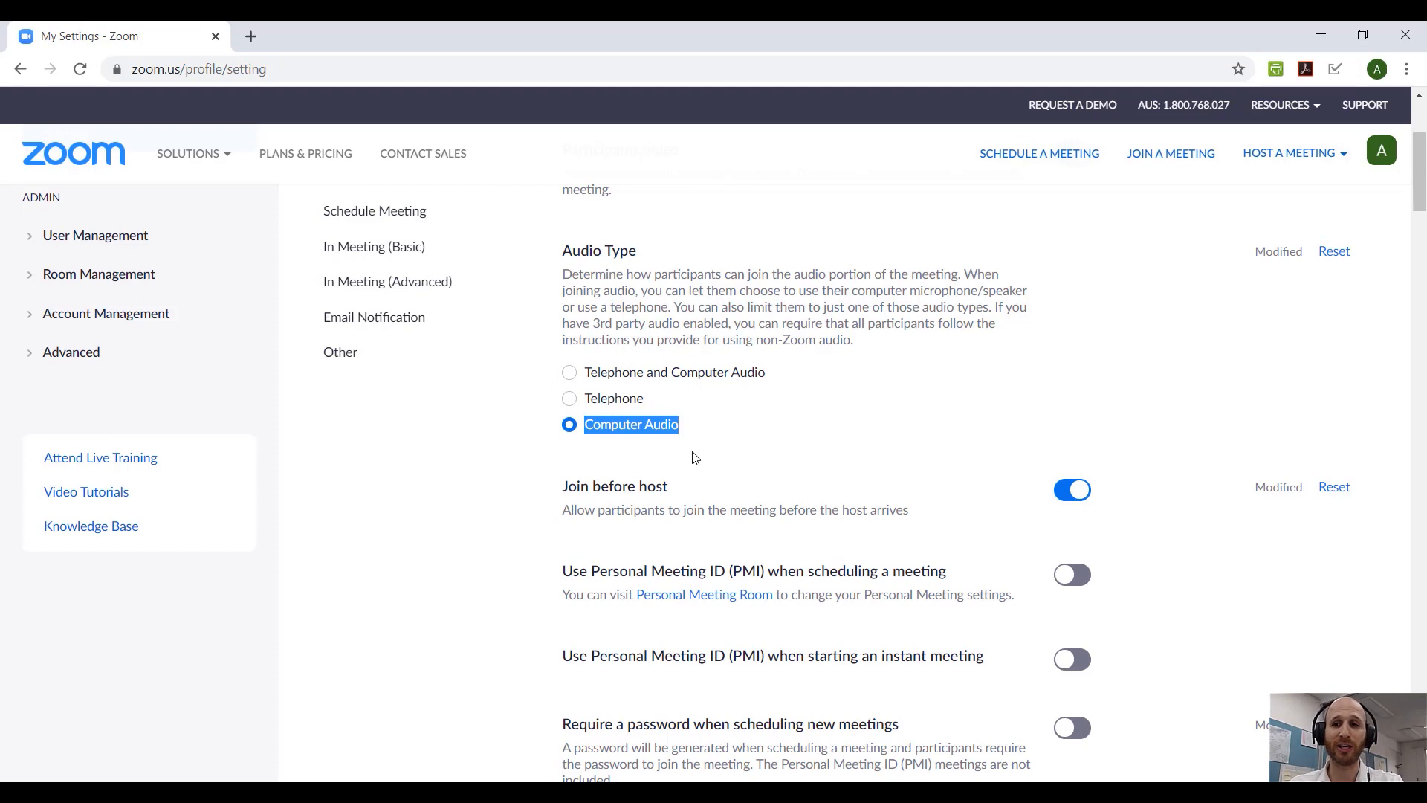
{"action": "scroll", "scroll_direction": "down", "scroll_amount": 3}
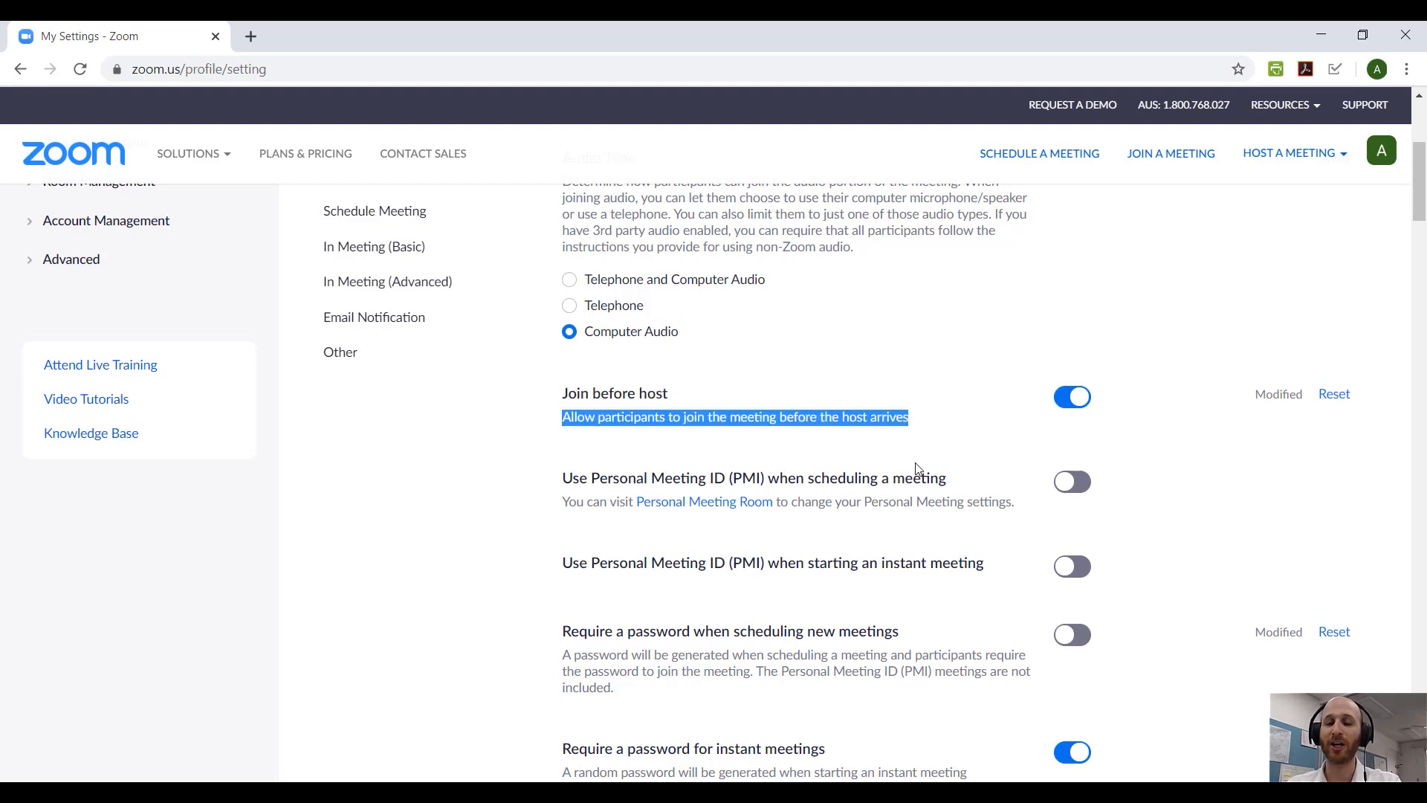
{"action": "mouse_move", "coordinate": [1090, 475]}
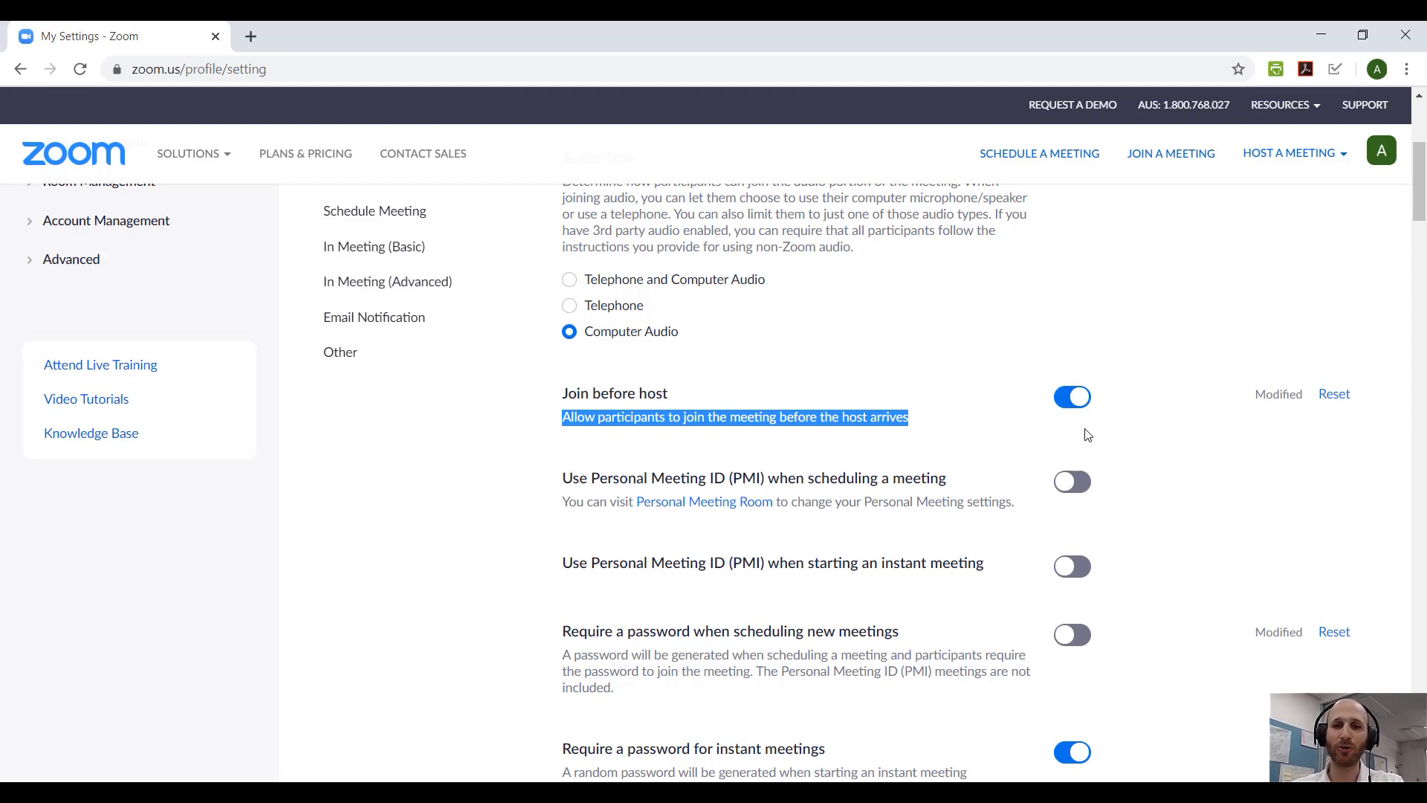
{"action": "mouse_move", "coordinate": [566, 478]}
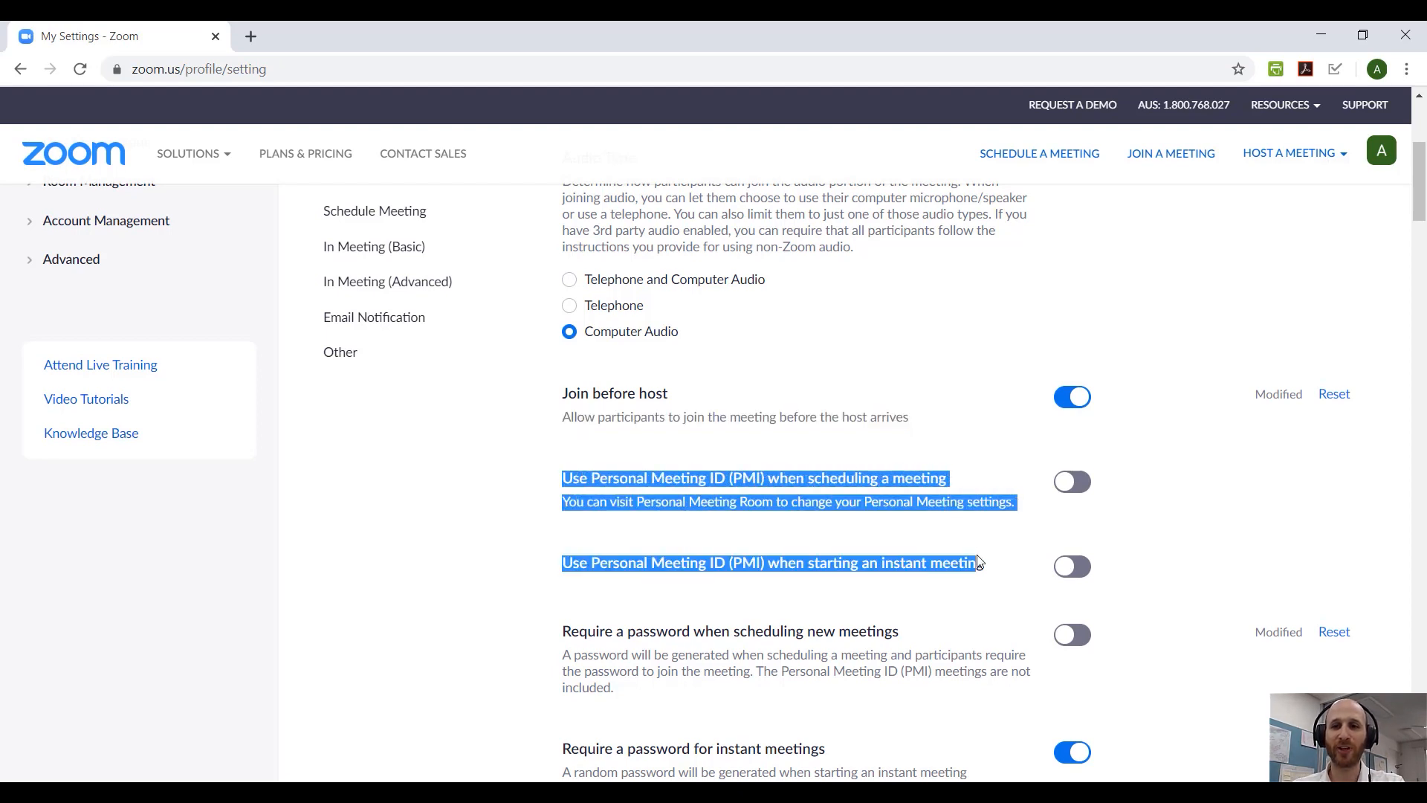
{"action": "left_click_drag", "start_coordinate": [973, 563], "coordinate": [992, 670]}
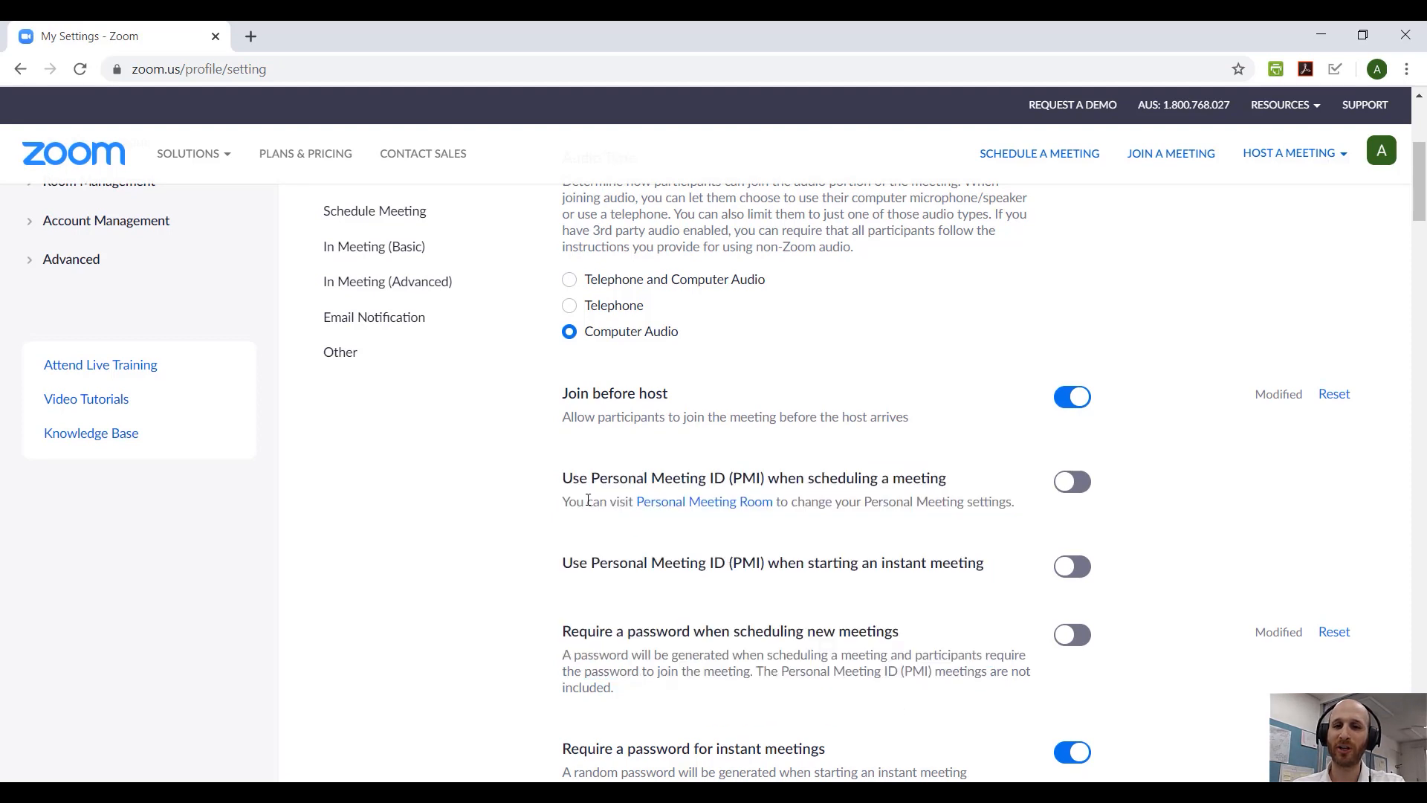
{"action": "scroll", "scroll_direction": "down", "scroll_amount": 3}
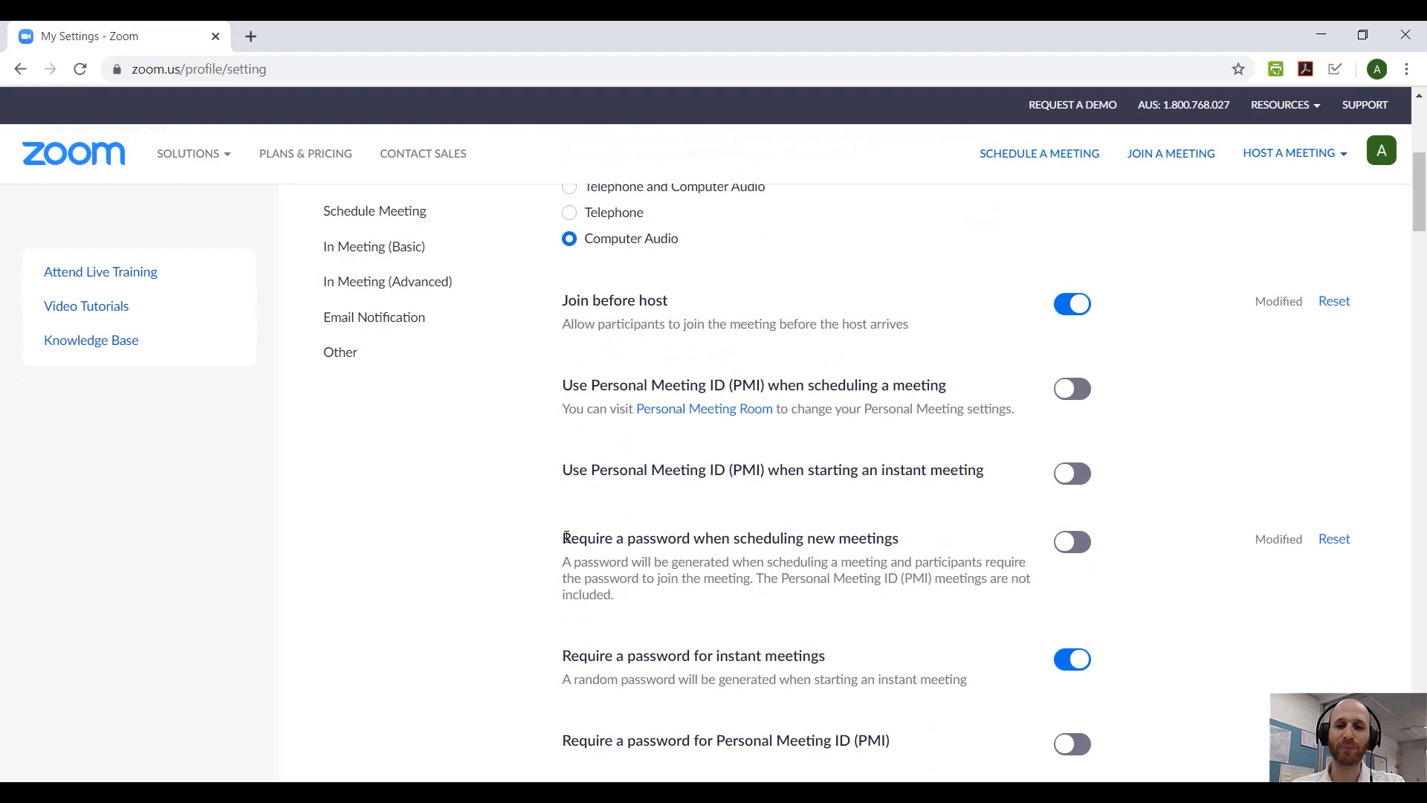
{"action": "scroll", "scroll_direction": "down", "scroll_amount": 3}
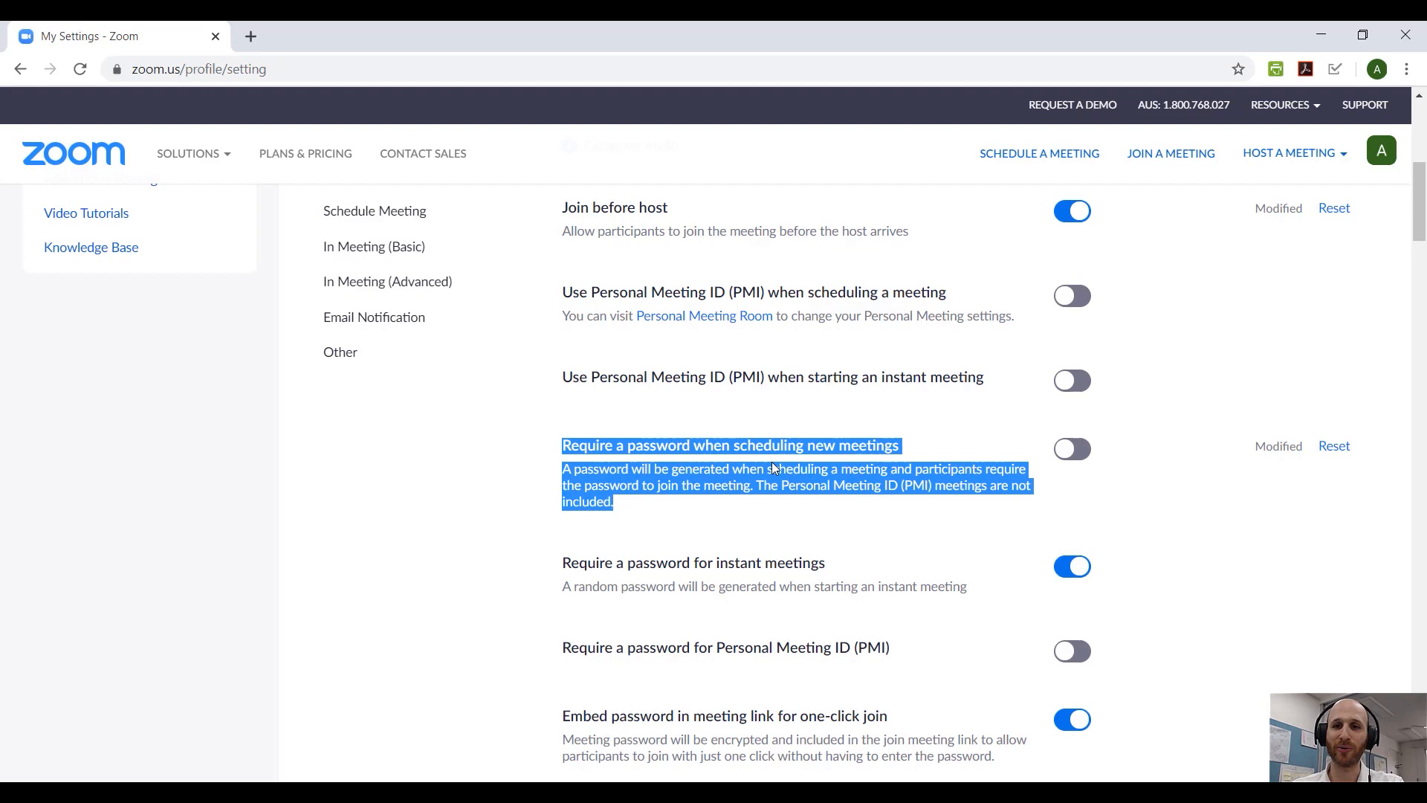
{"action": "scroll", "scroll_direction": "down", "scroll_amount": 3}
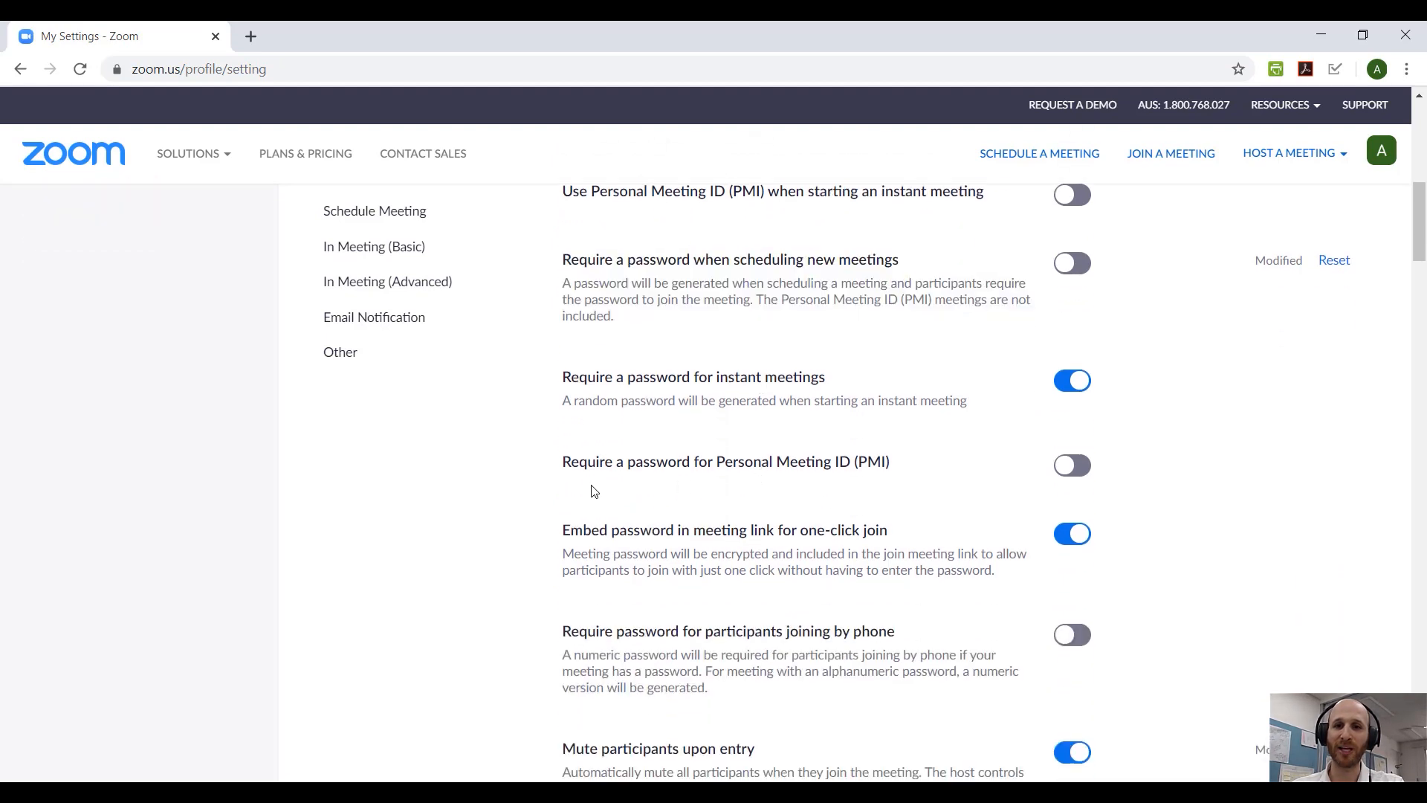
{"action": "scroll", "scroll_direction": "down", "scroll_amount": 3}
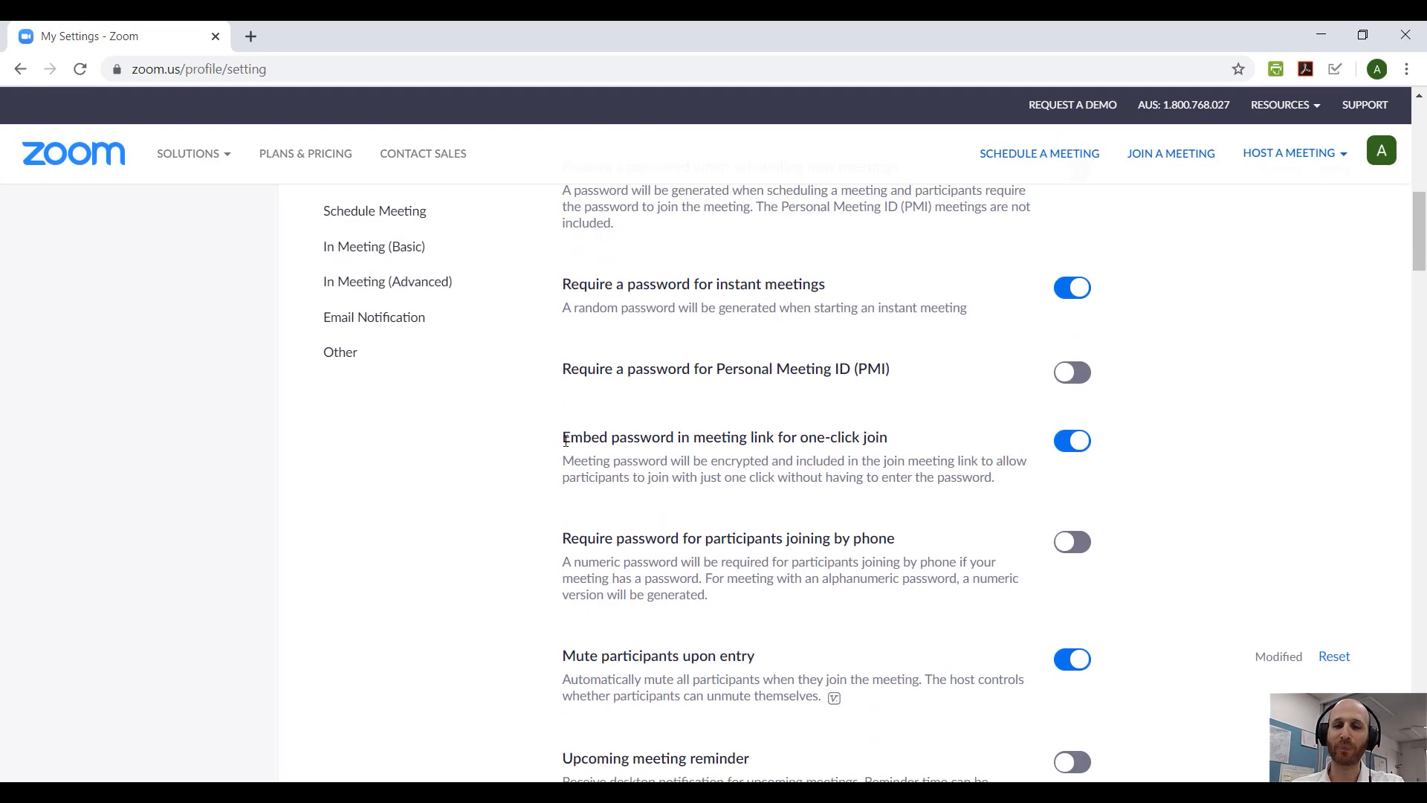
{"action": "triple_click", "coordinate": [723, 436]}
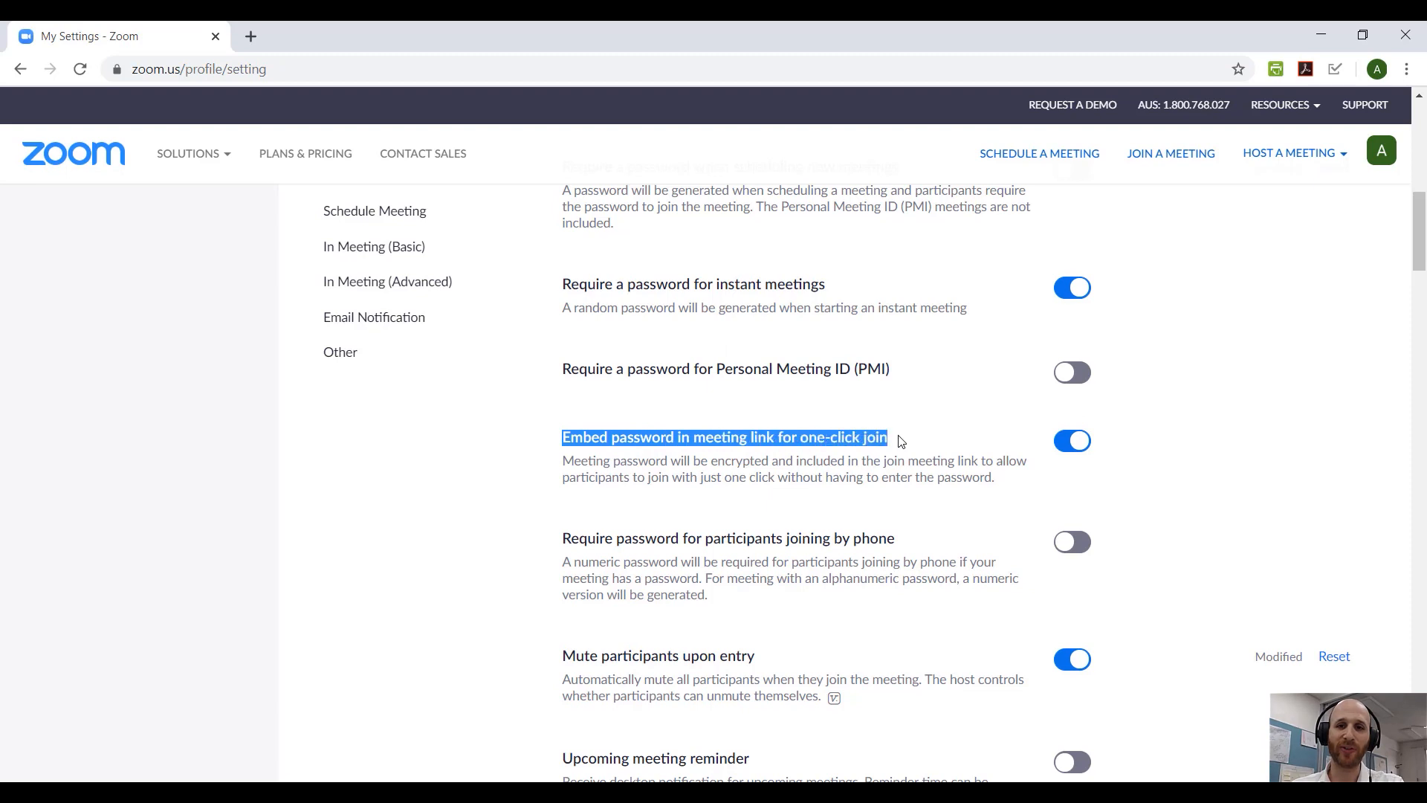
{"action": "mouse_move", "coordinate": [803, 457]}
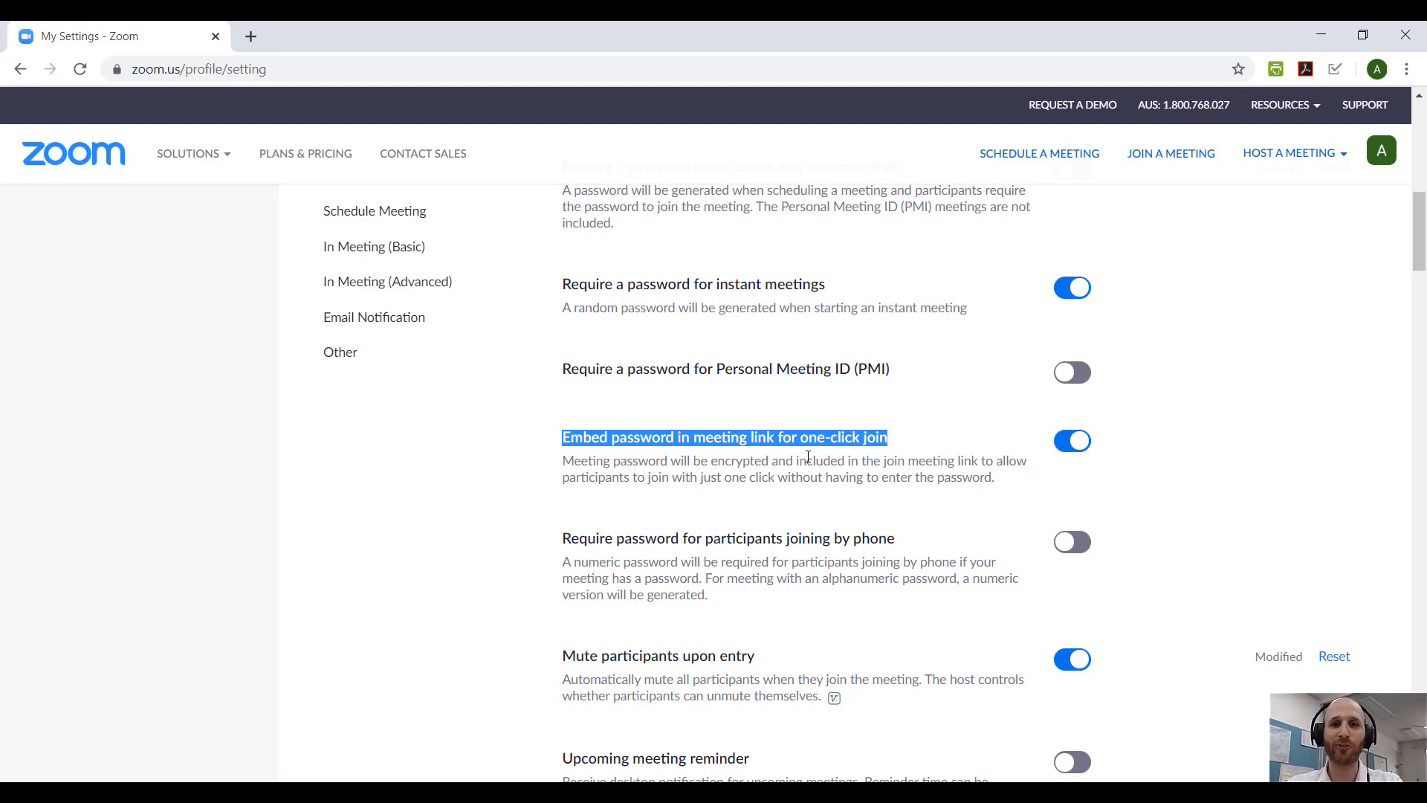
{"action": "mouse_move", "coordinate": [569, 521]}
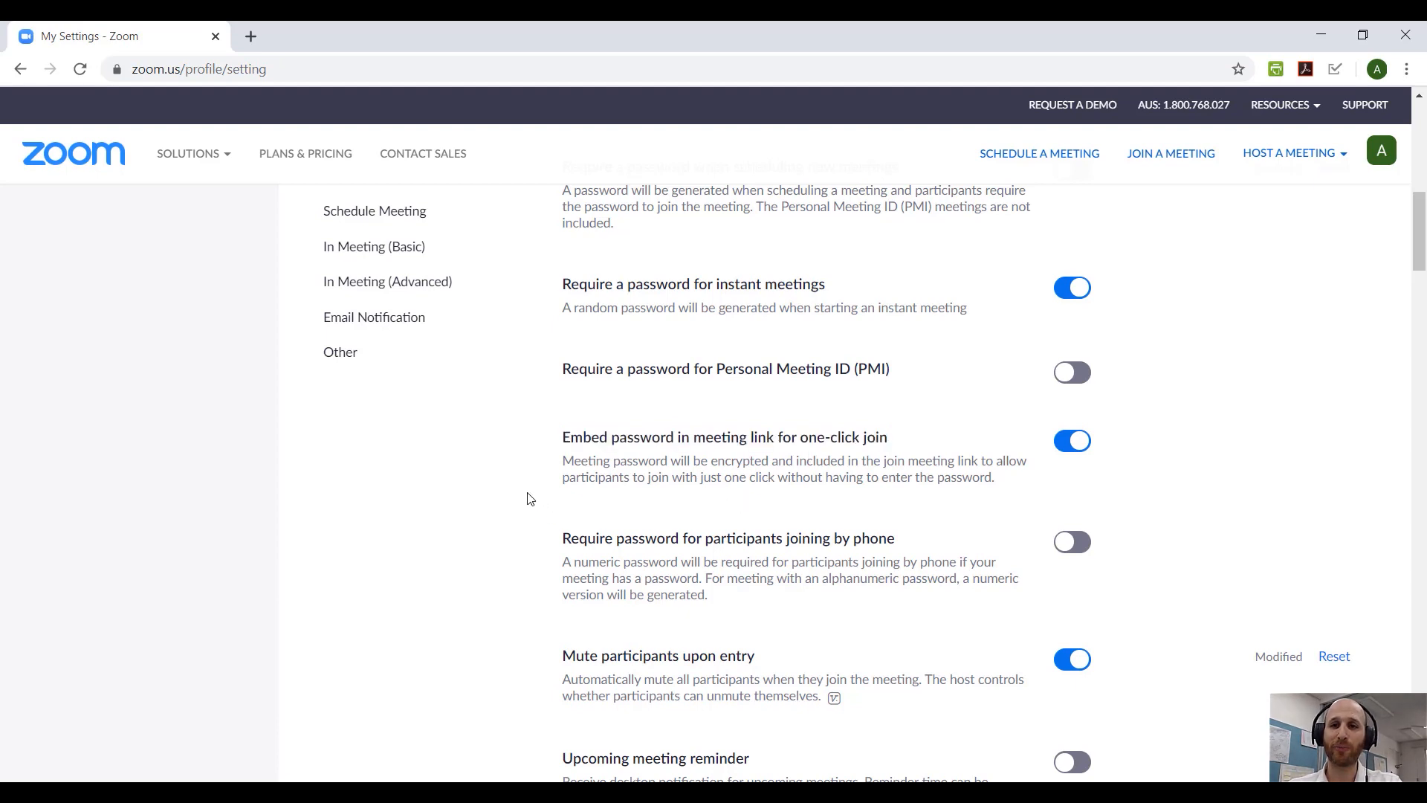
Leave 'Mute participants upon entry' on and scroll to the In Meeting (Basic) chat settings
{"action": "scroll", "scroll_direction": "down", "scroll_amount": 3}
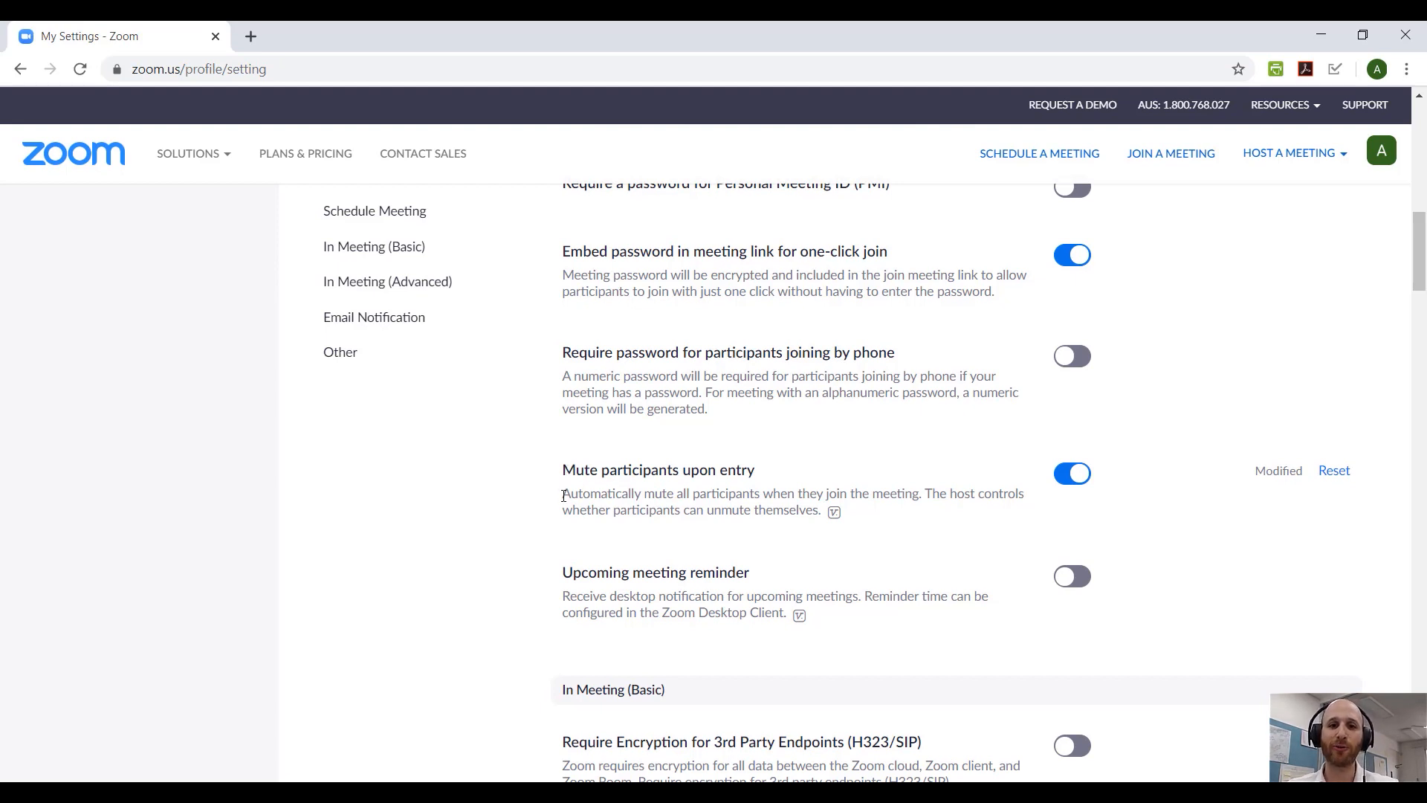
{"action": "left_click_drag", "start_coordinate": [562, 493], "coordinate": [915, 493]}
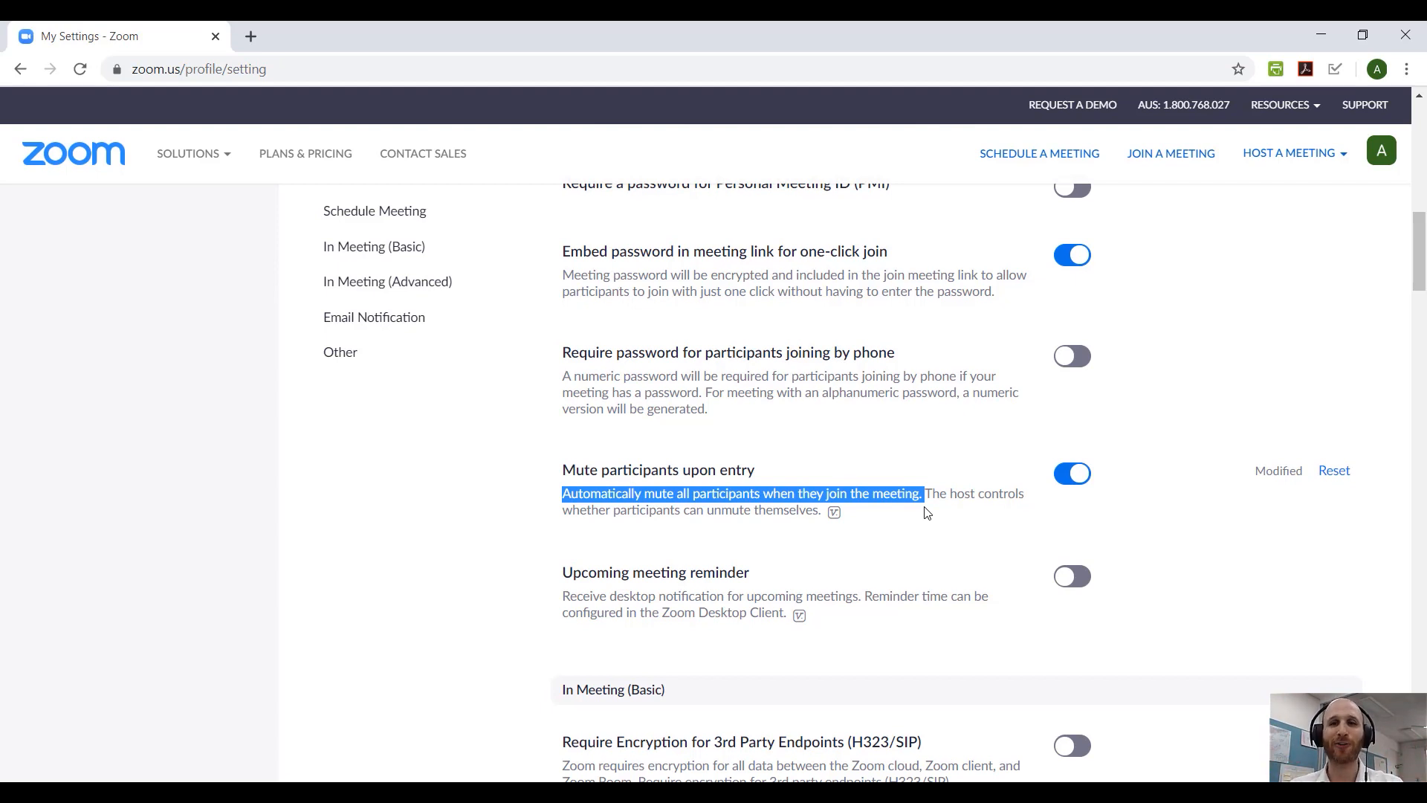
{"action": "scroll", "scroll_direction": "down", "scroll_amount": 3}
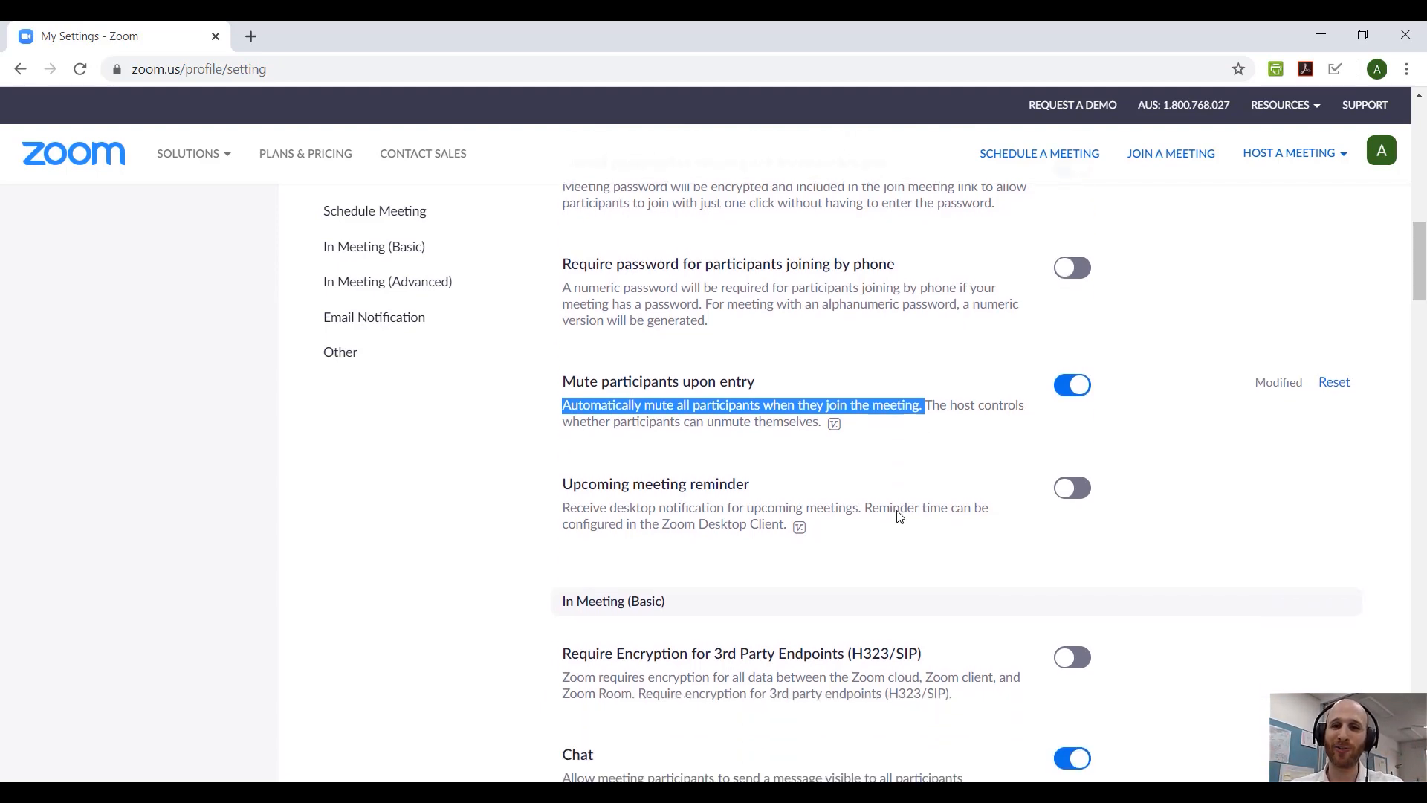
{"action": "scroll", "scroll_direction": "down", "scroll_amount": 3}
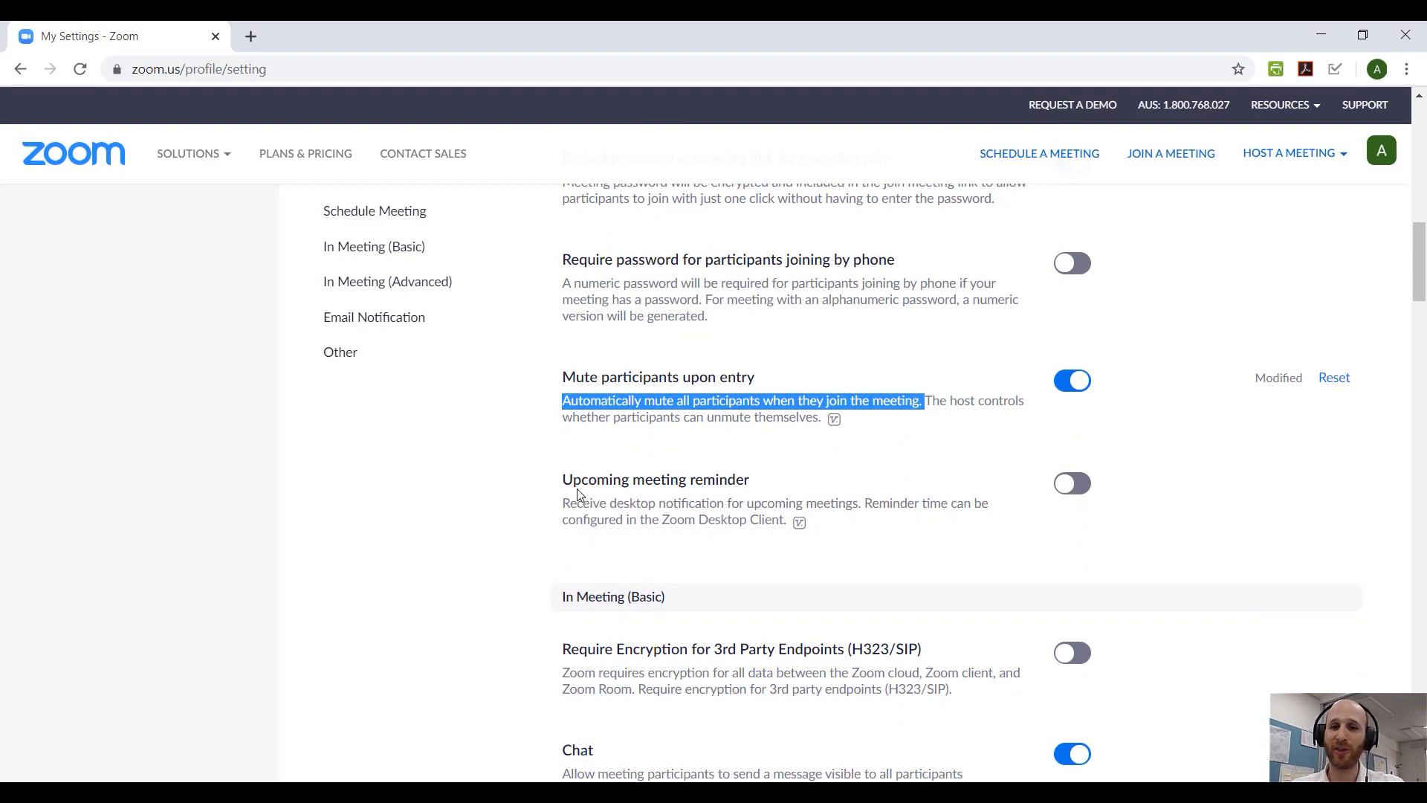
{"action": "scroll", "scroll_direction": "down", "scroll_amount": 3}
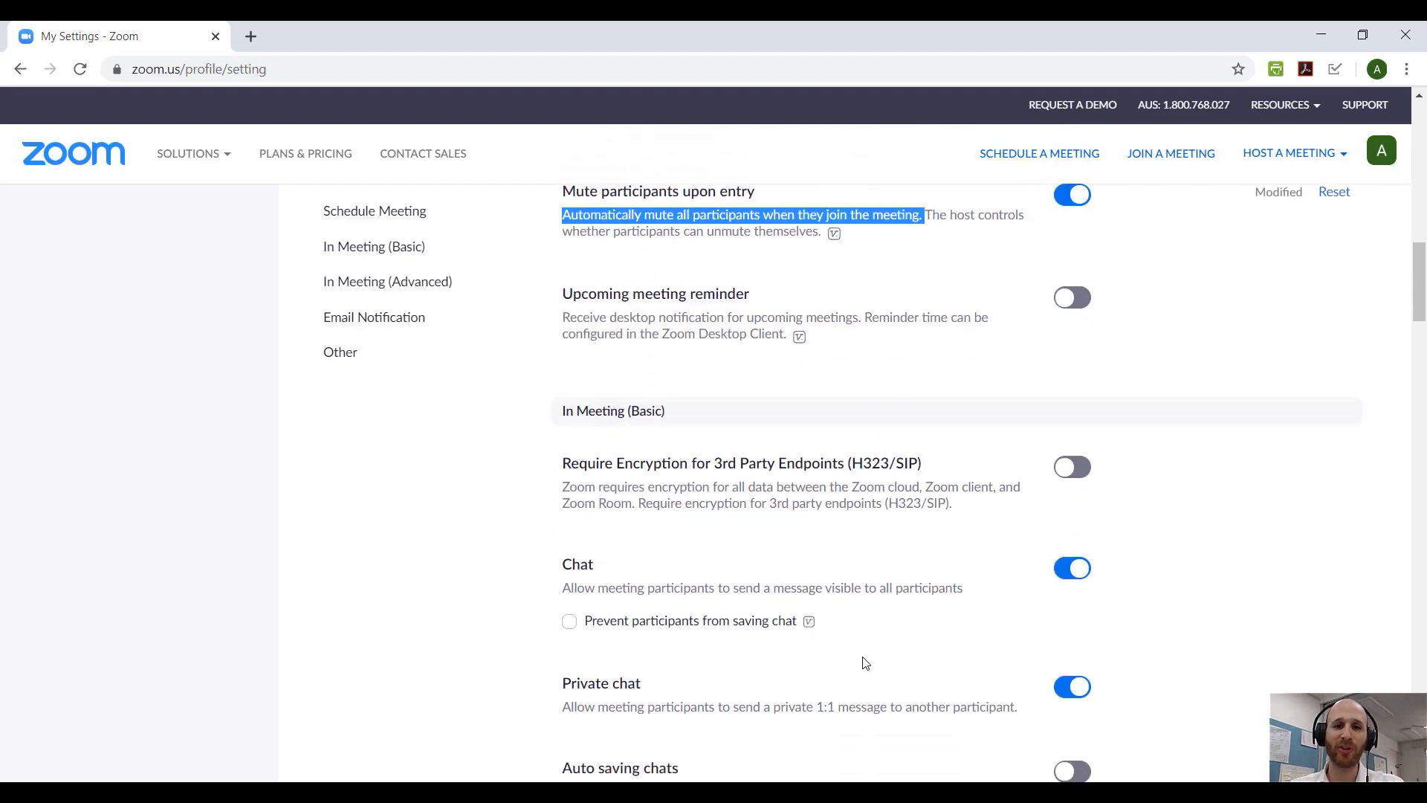
{"action": "scroll", "scroll_direction": "down", "scroll_amount": 3}
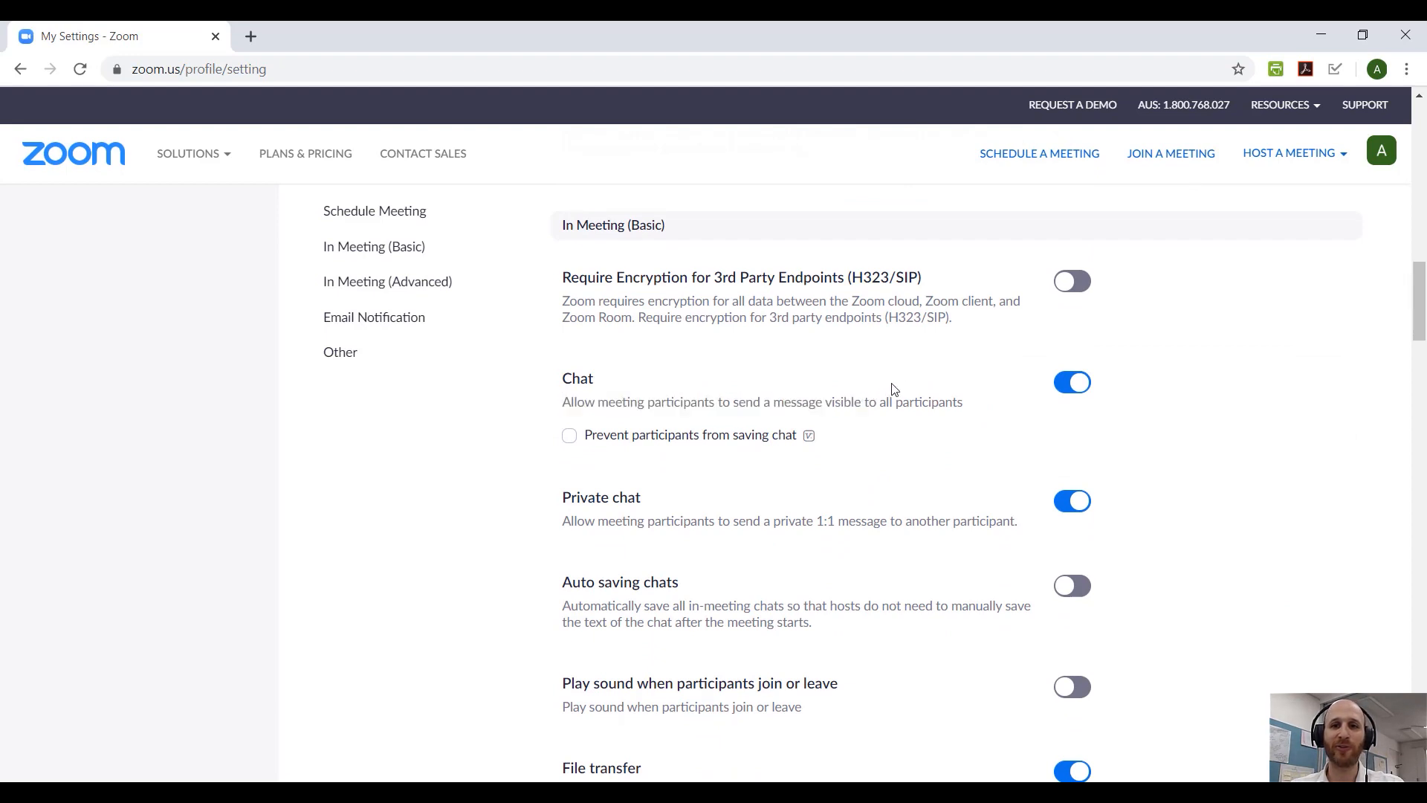
Switch the Chat toggle off and confirm Turn Off, which also disables private chat
{"action": "left_click_drag", "start_coordinate": [563, 401], "coordinate": [962, 401]}
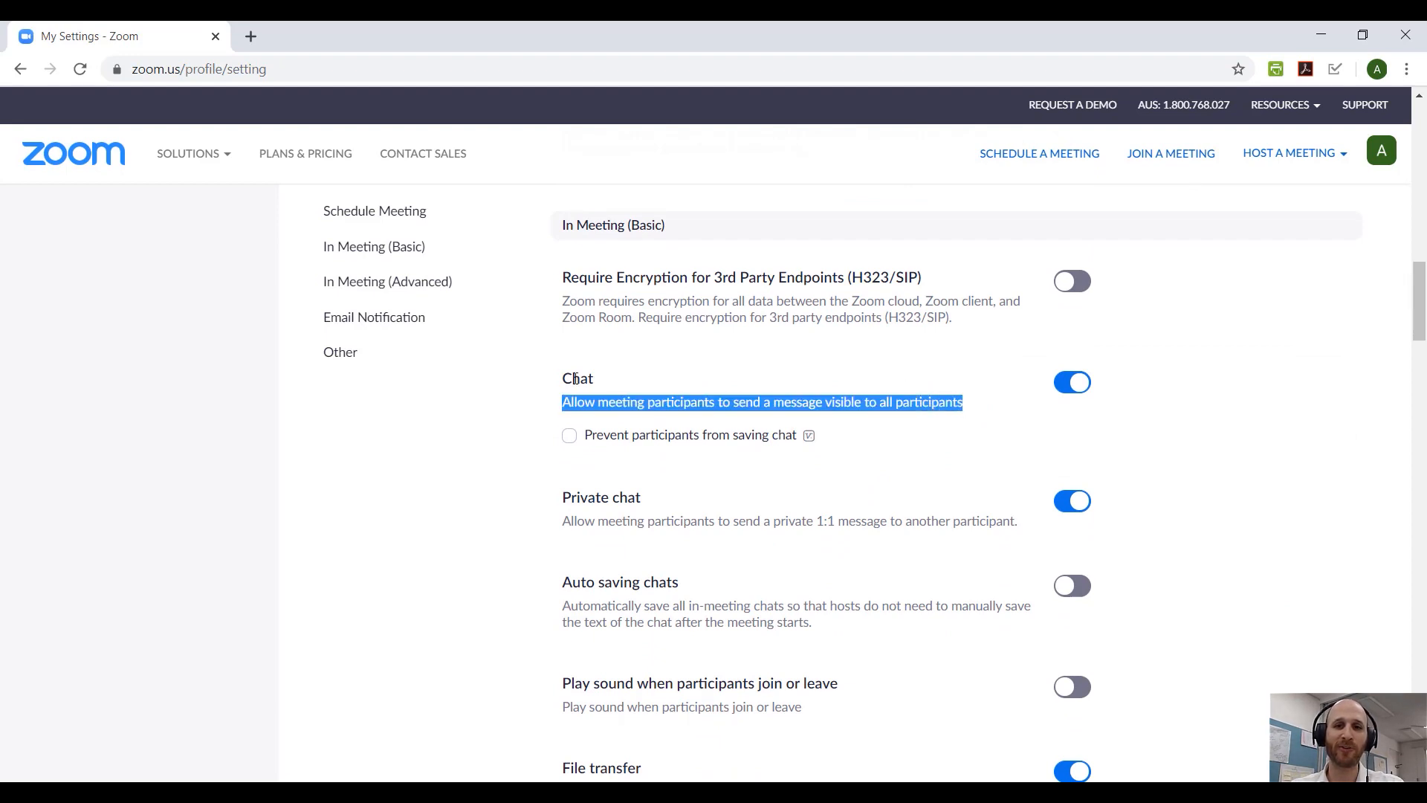
{"action": "mouse_move", "coordinate": [1072, 382]}
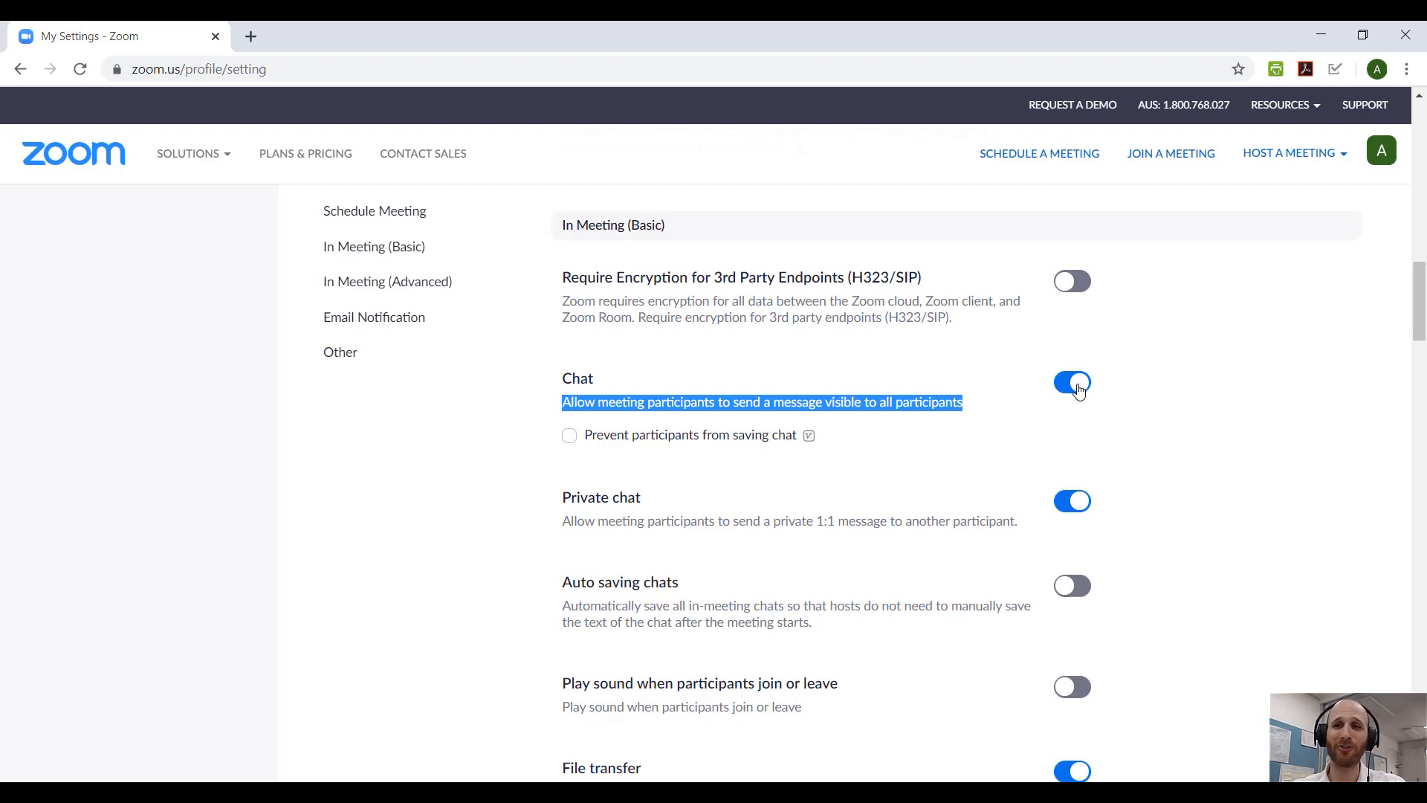
{"action": "left_click", "coordinate": [1071, 384]}
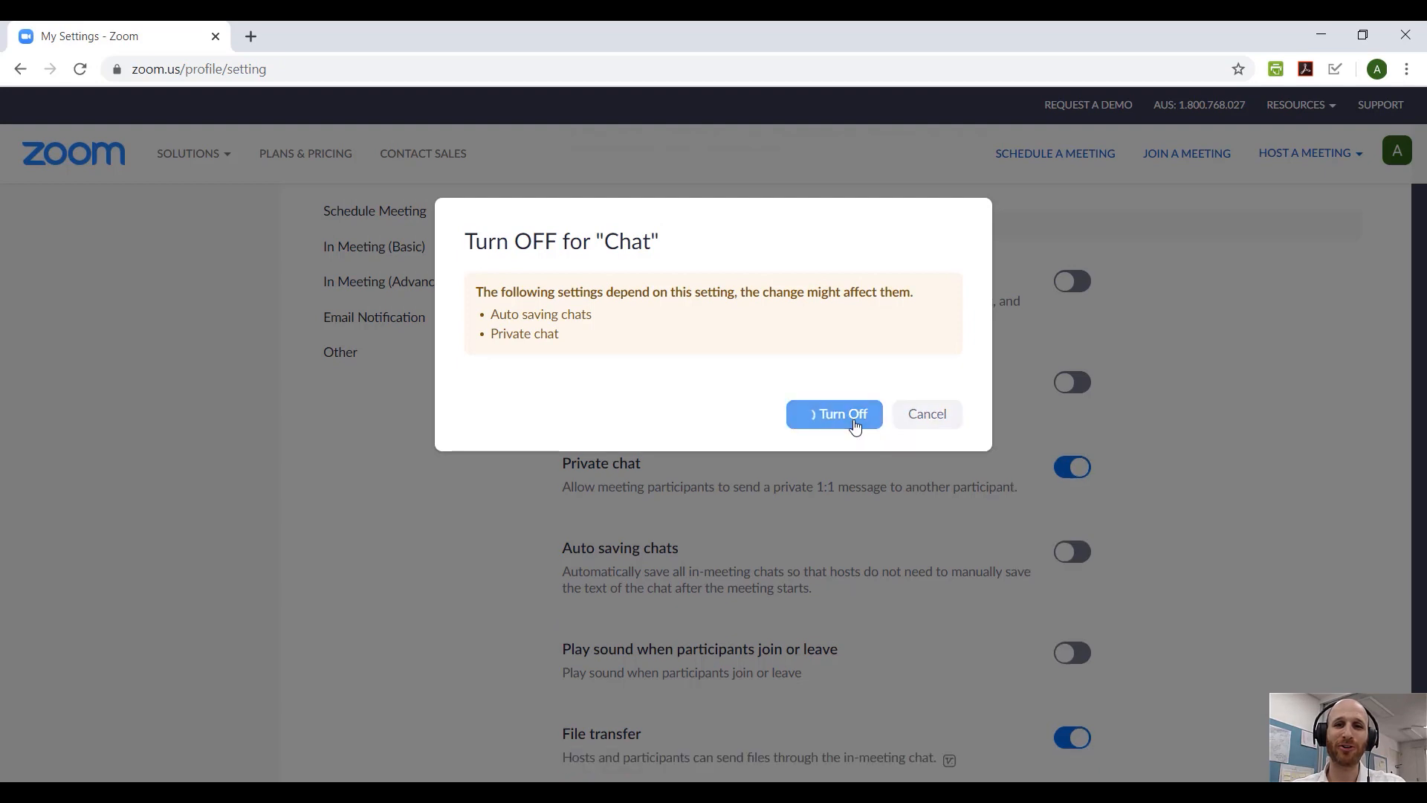
{"action": "left_click", "coordinate": [832, 413]}
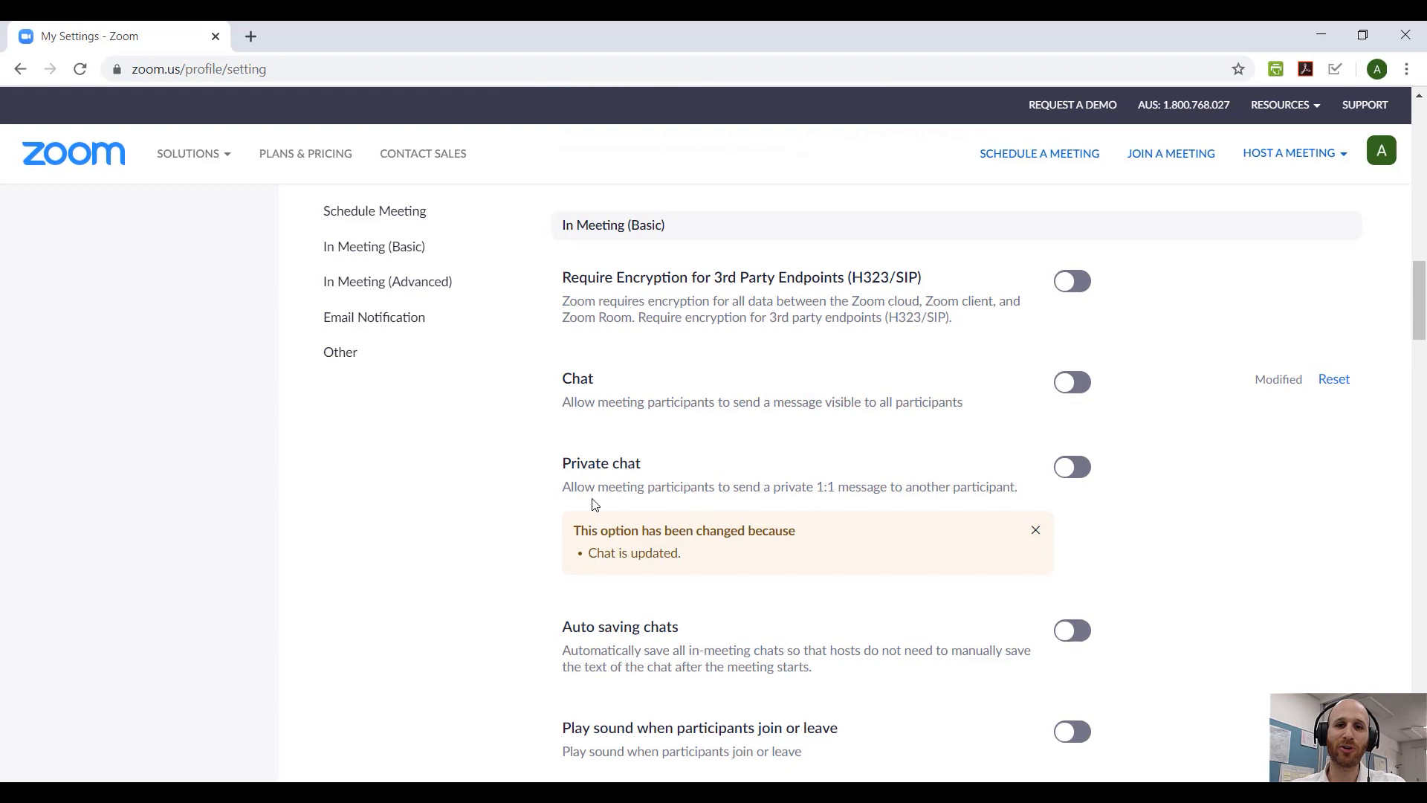
{"action": "left_click_drag", "start_coordinate": [563, 462], "coordinate": [986, 486]}
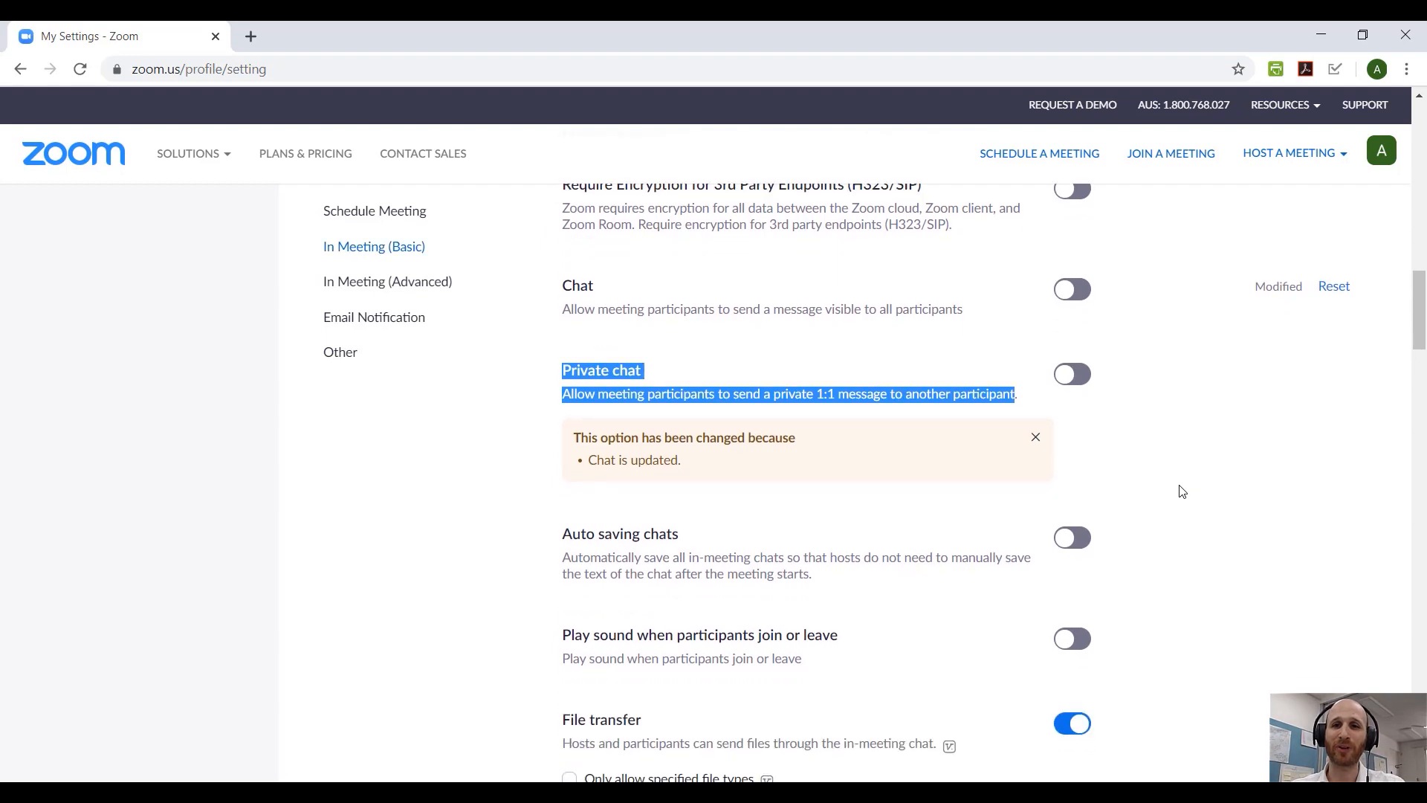
Switch the File transfer toggle off so no one can send files in meetings
{"action": "scroll", "scroll_direction": "down", "scroll_amount": 3}
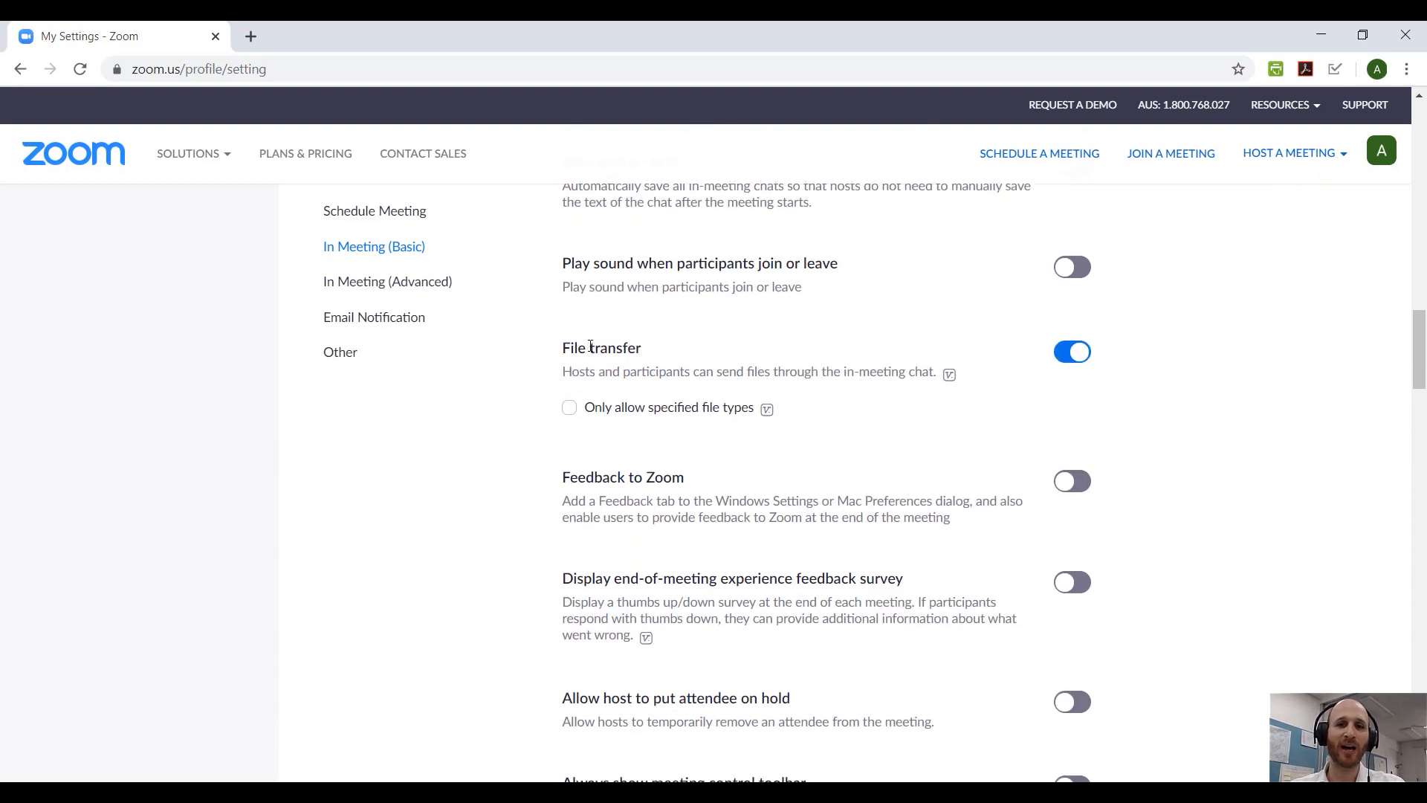
{"action": "left_click_drag", "start_coordinate": [563, 347], "coordinate": [842, 371]}
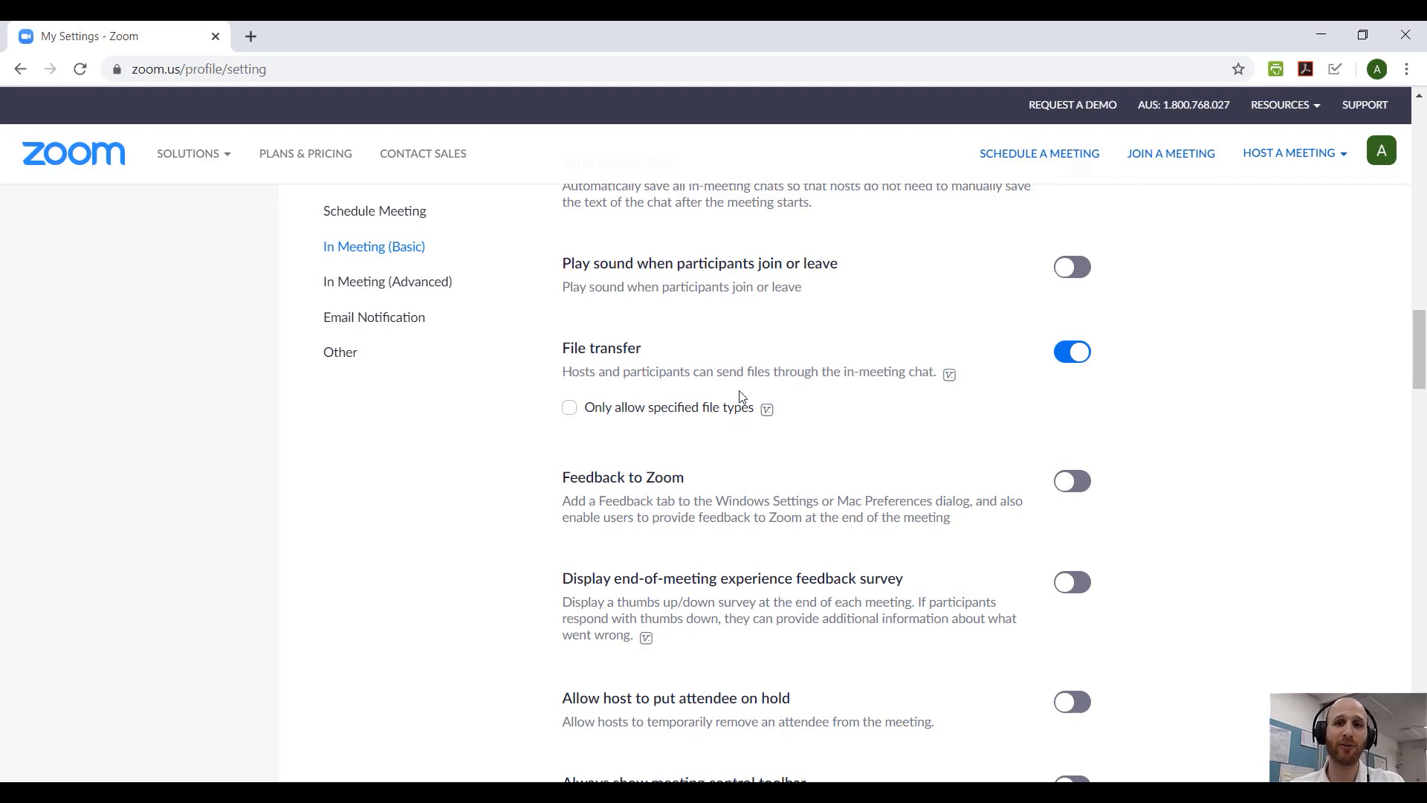
{"action": "mouse_move", "coordinate": [1071, 353]}
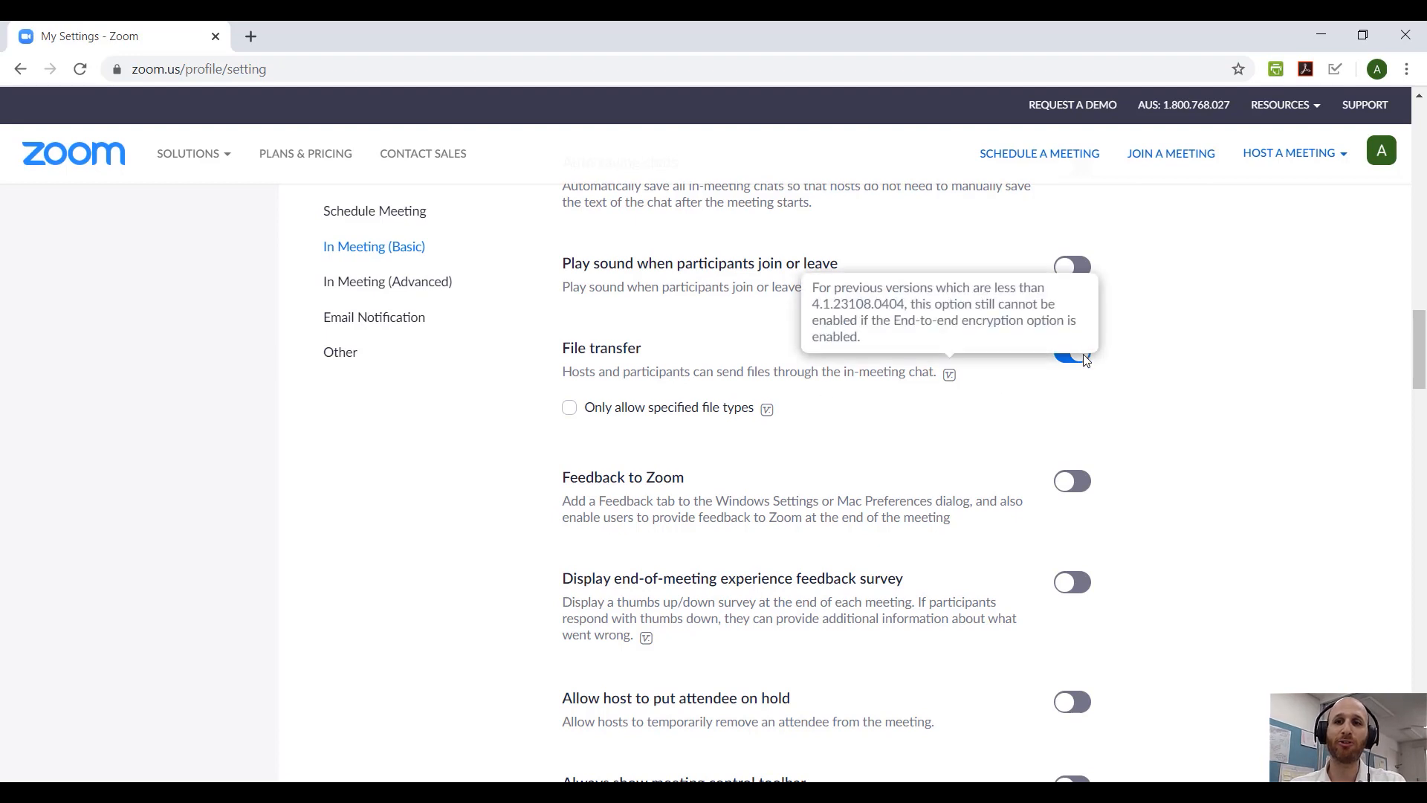
{"action": "left_click", "coordinate": [1071, 351]}
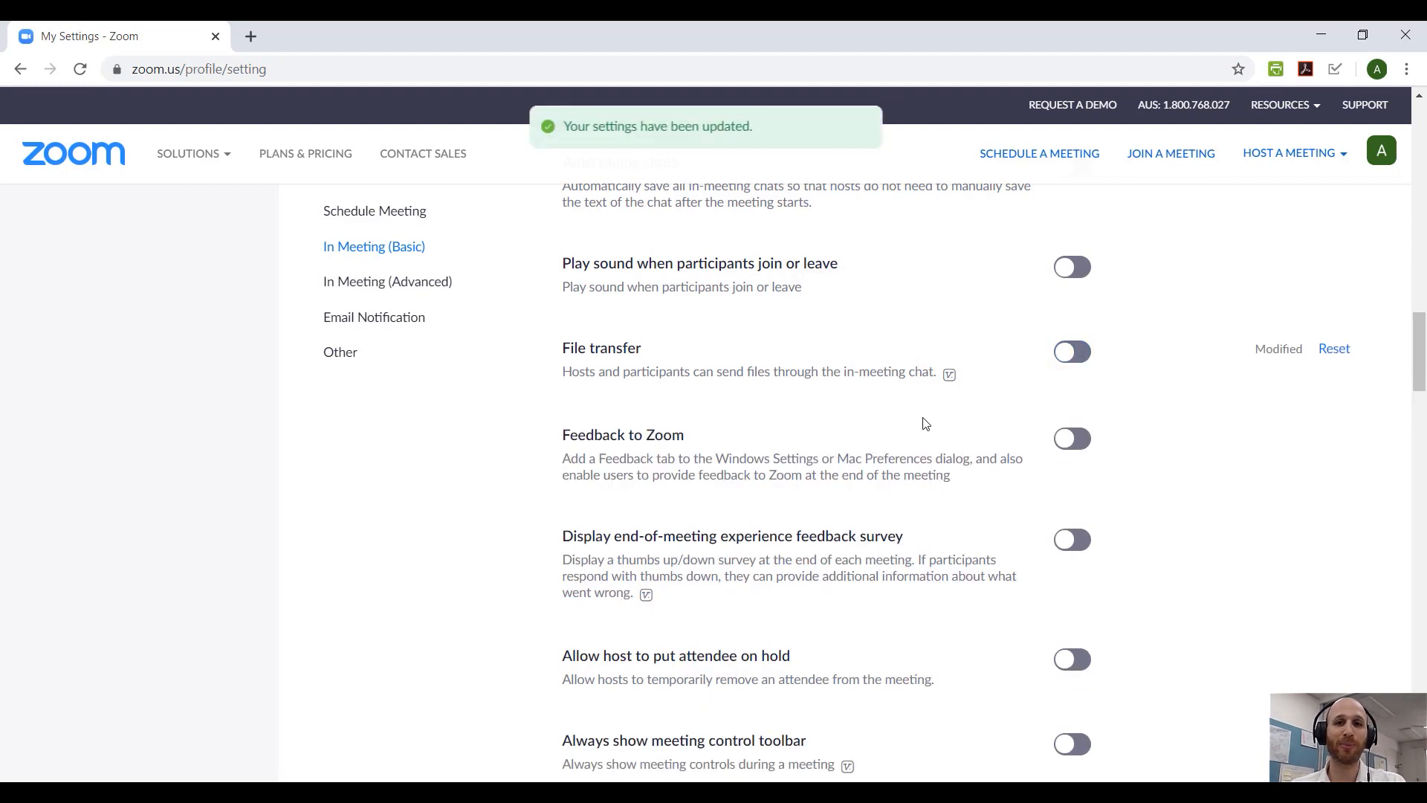
{"action": "scroll", "scroll_direction": "down", "scroll_amount": 3}
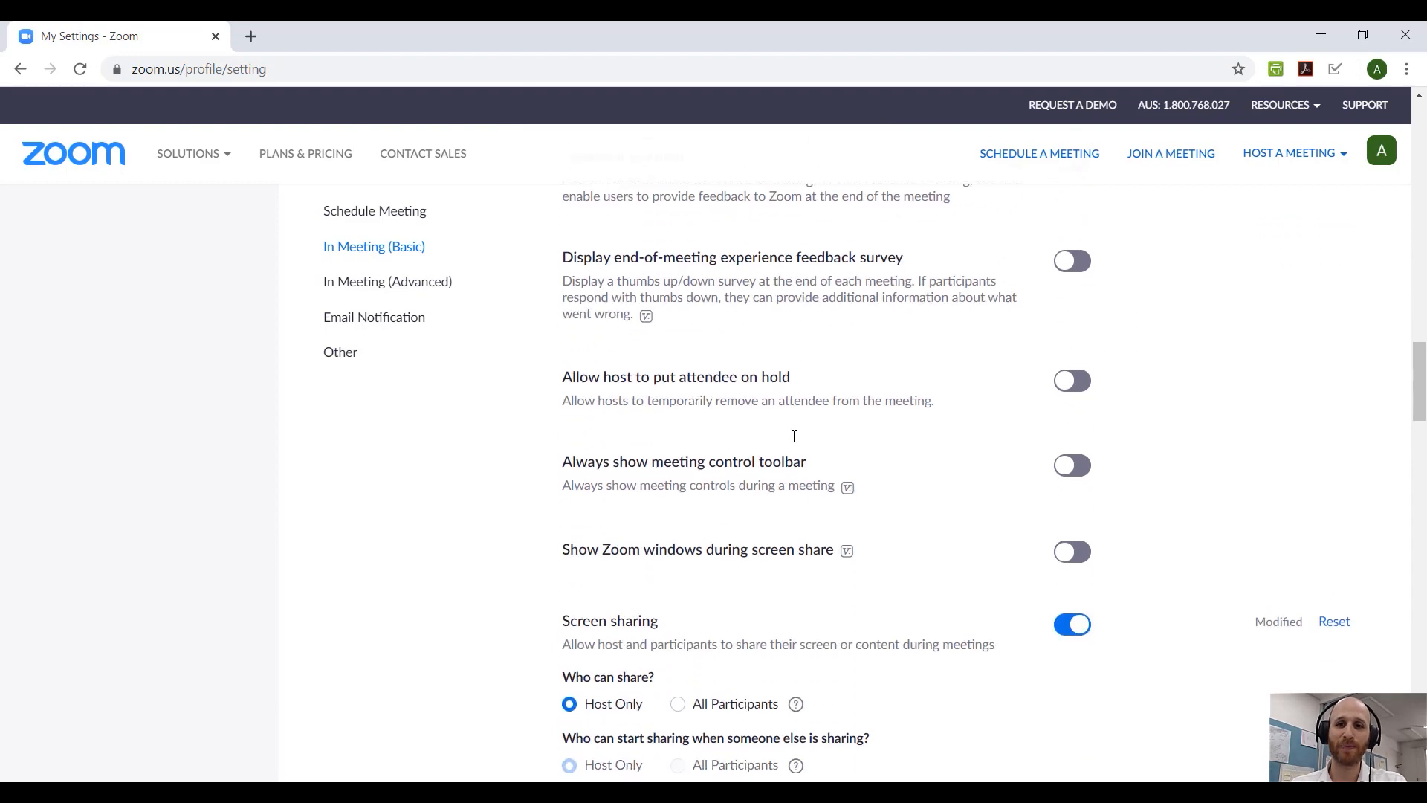
Under Screen sharing, set 'Who can share?' to Host Only
{"action": "scroll", "scroll_direction": "down", "scroll_amount": 3}
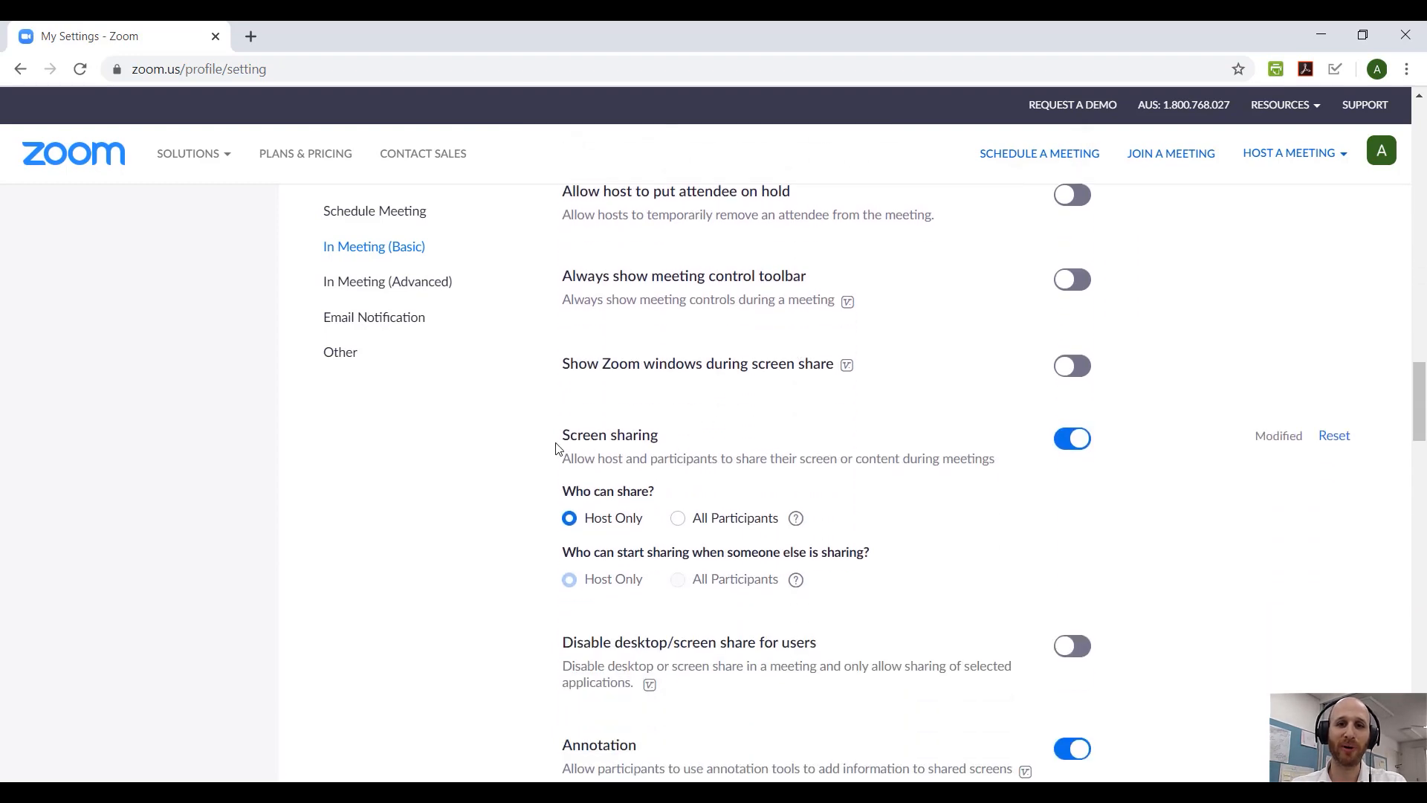
{"action": "double_click", "coordinate": [576, 434]}
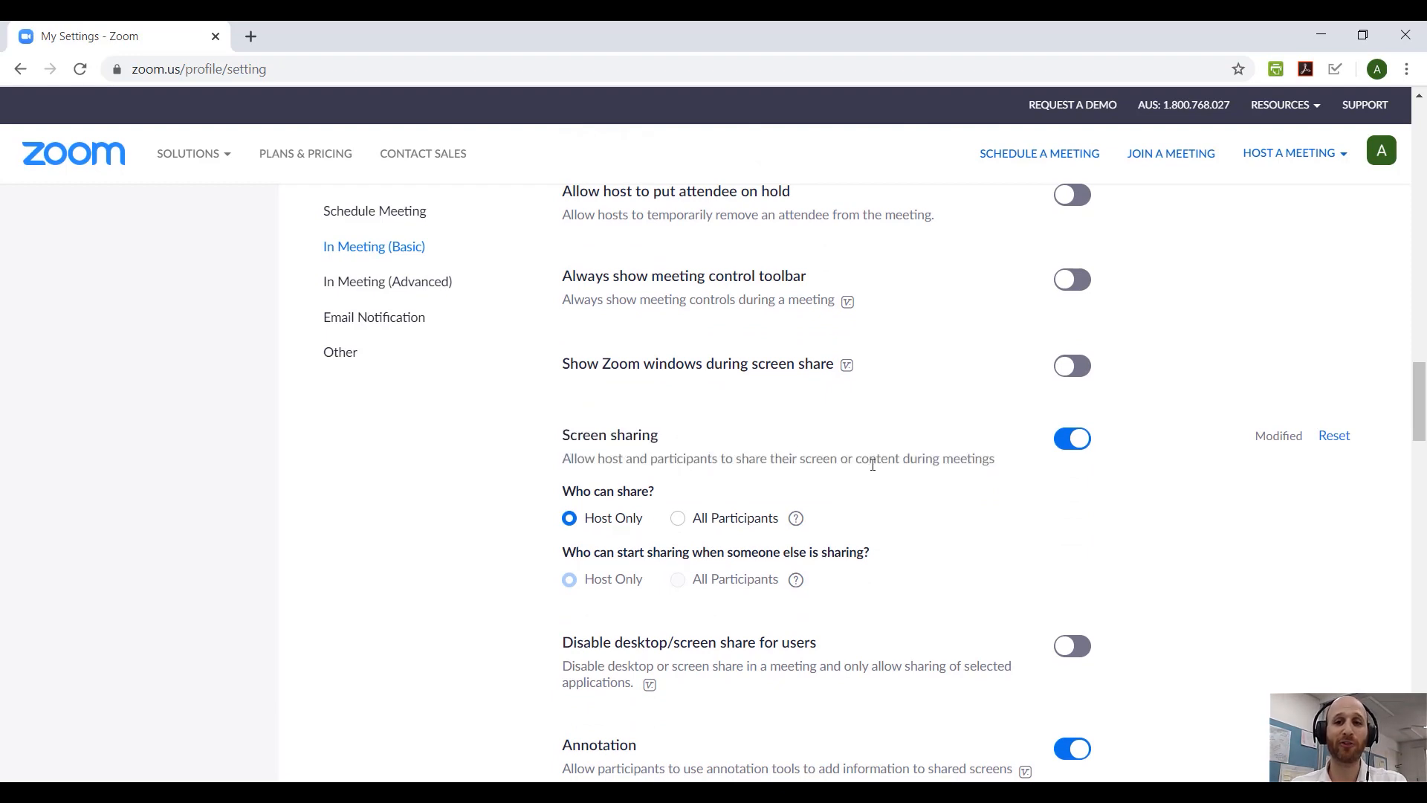
{"action": "left_click_drag", "start_coordinate": [856, 457], "coordinate": [996, 457]}
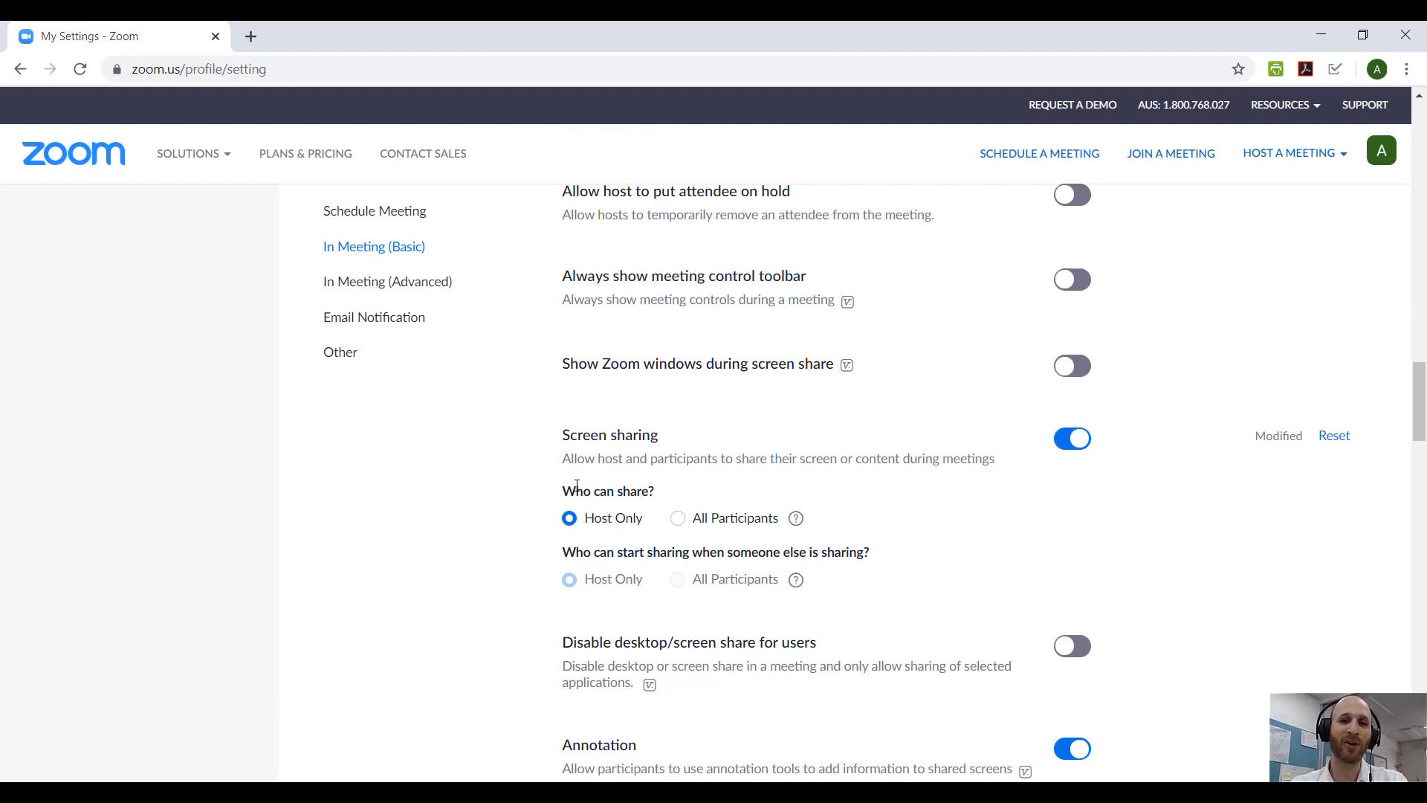
{"action": "left_click_drag", "start_coordinate": [562, 434], "coordinate": [672, 457]}
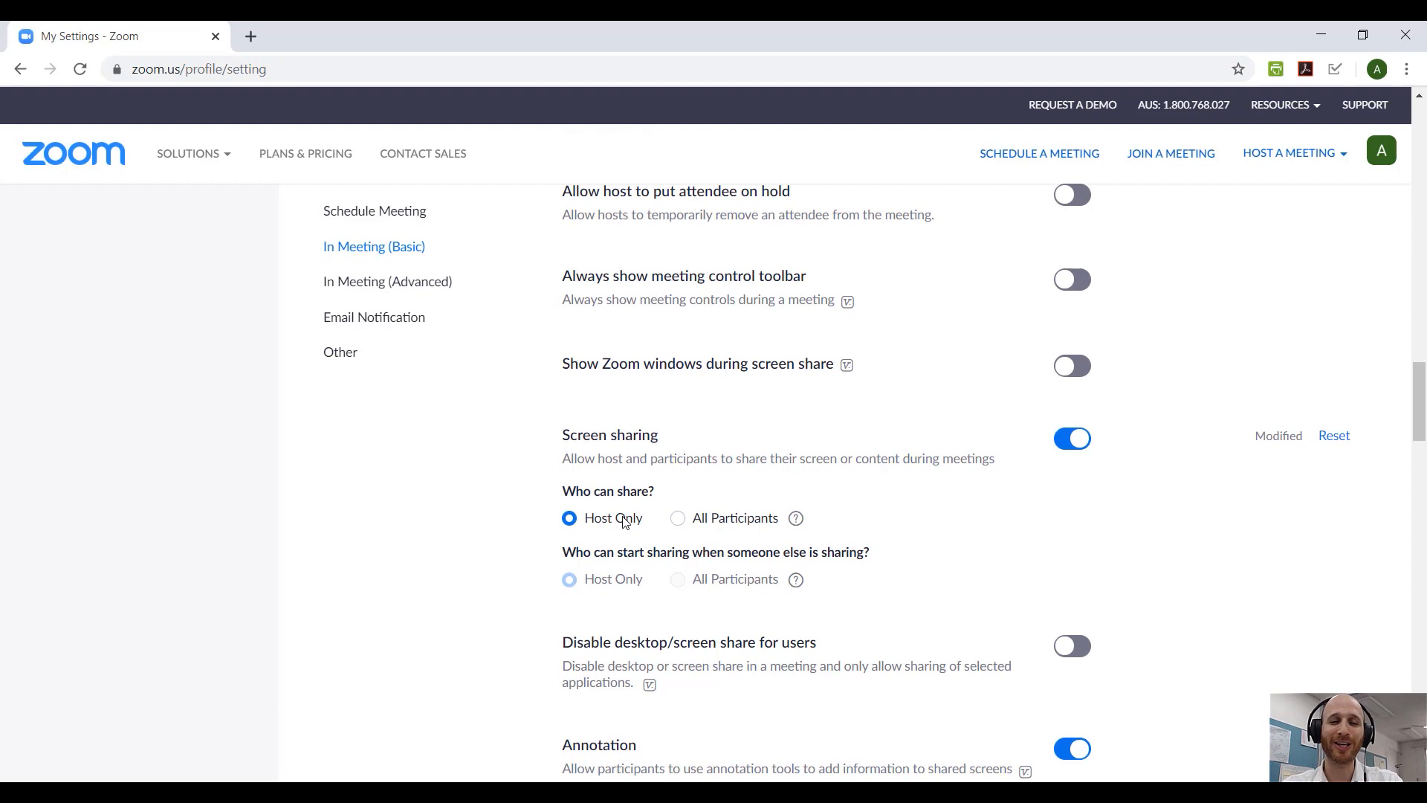
{"action": "mouse_move", "coordinate": [622, 521]}
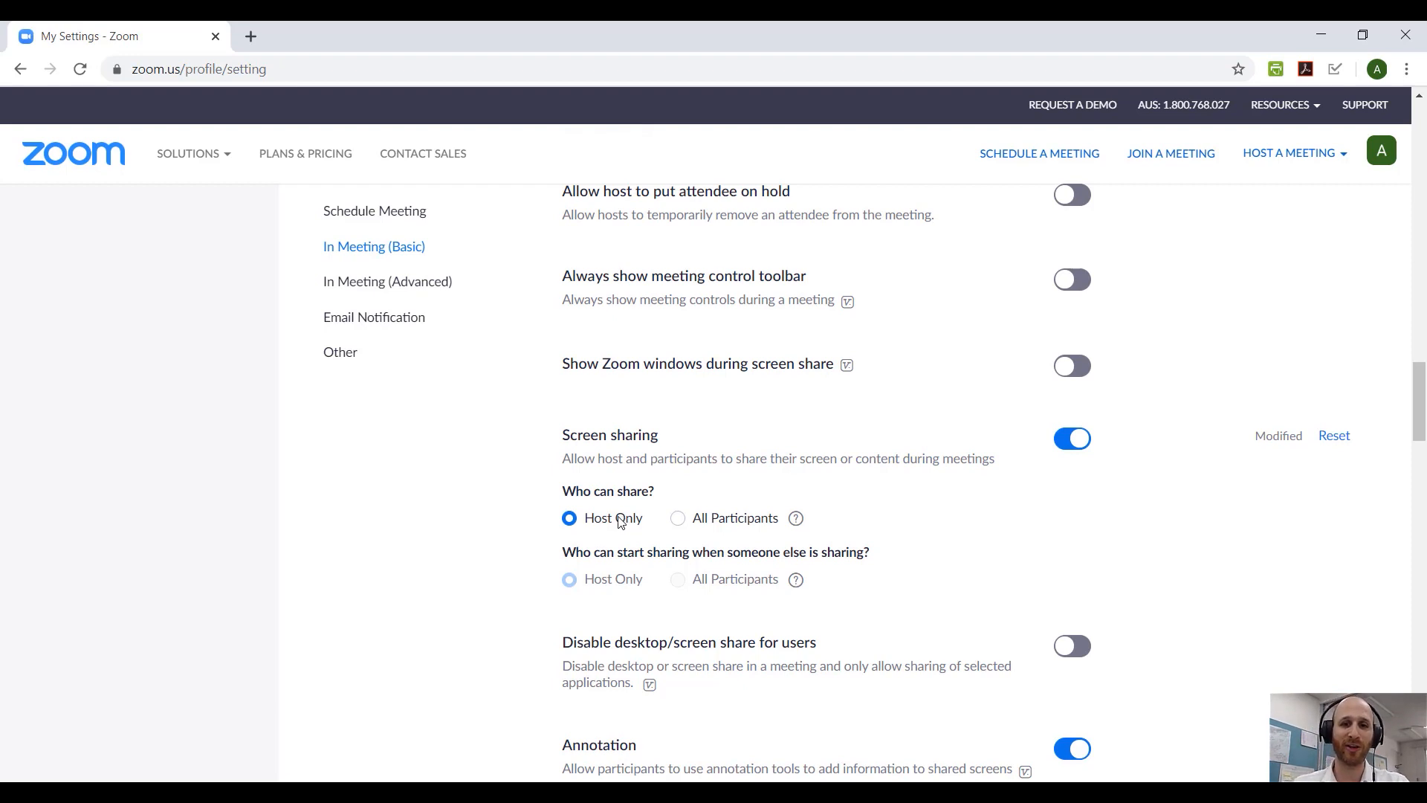
{"action": "left_click", "coordinate": [387, 281]}
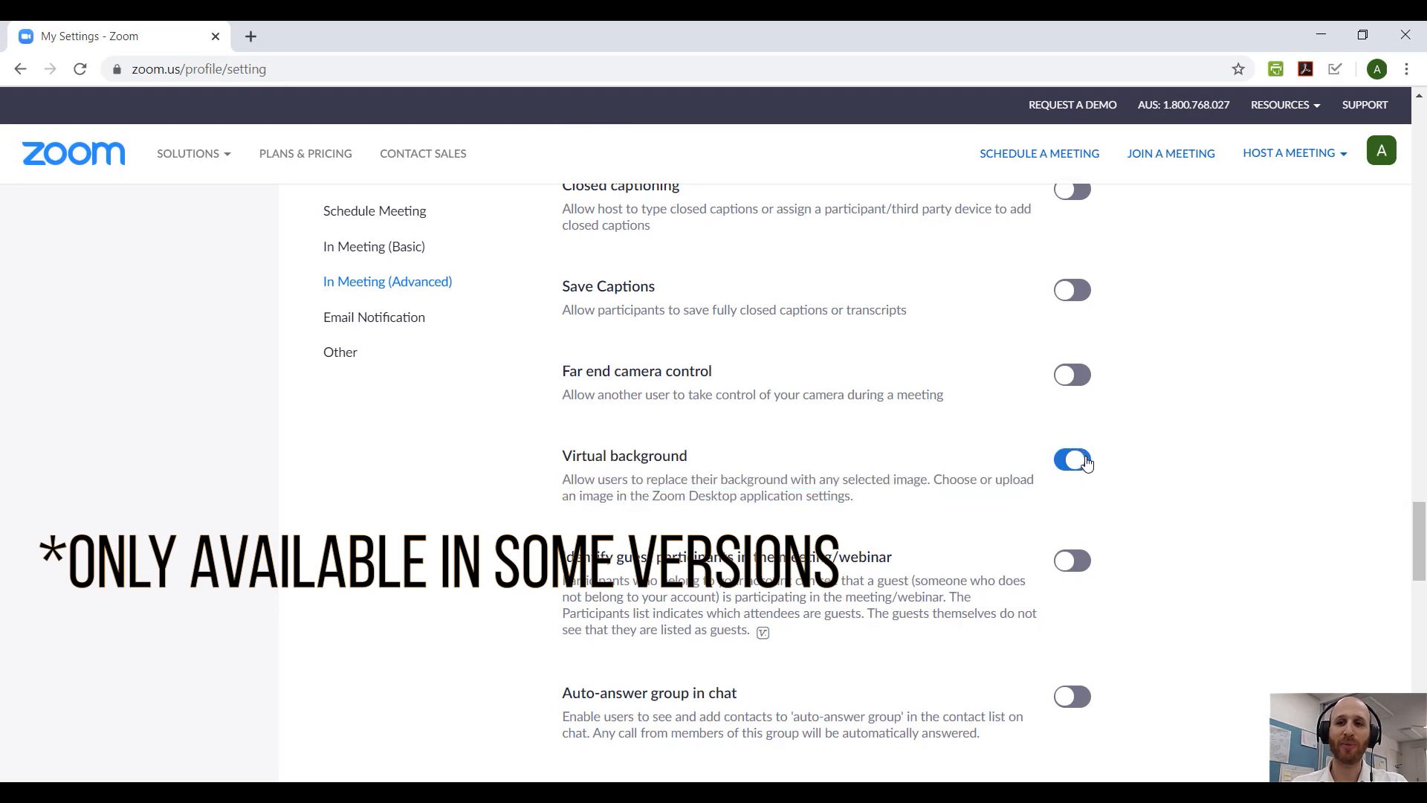
Switch the Virtual background toggle off in In Meeting (Advanced)
{"action": "left_click", "coordinate": [1071, 459]}
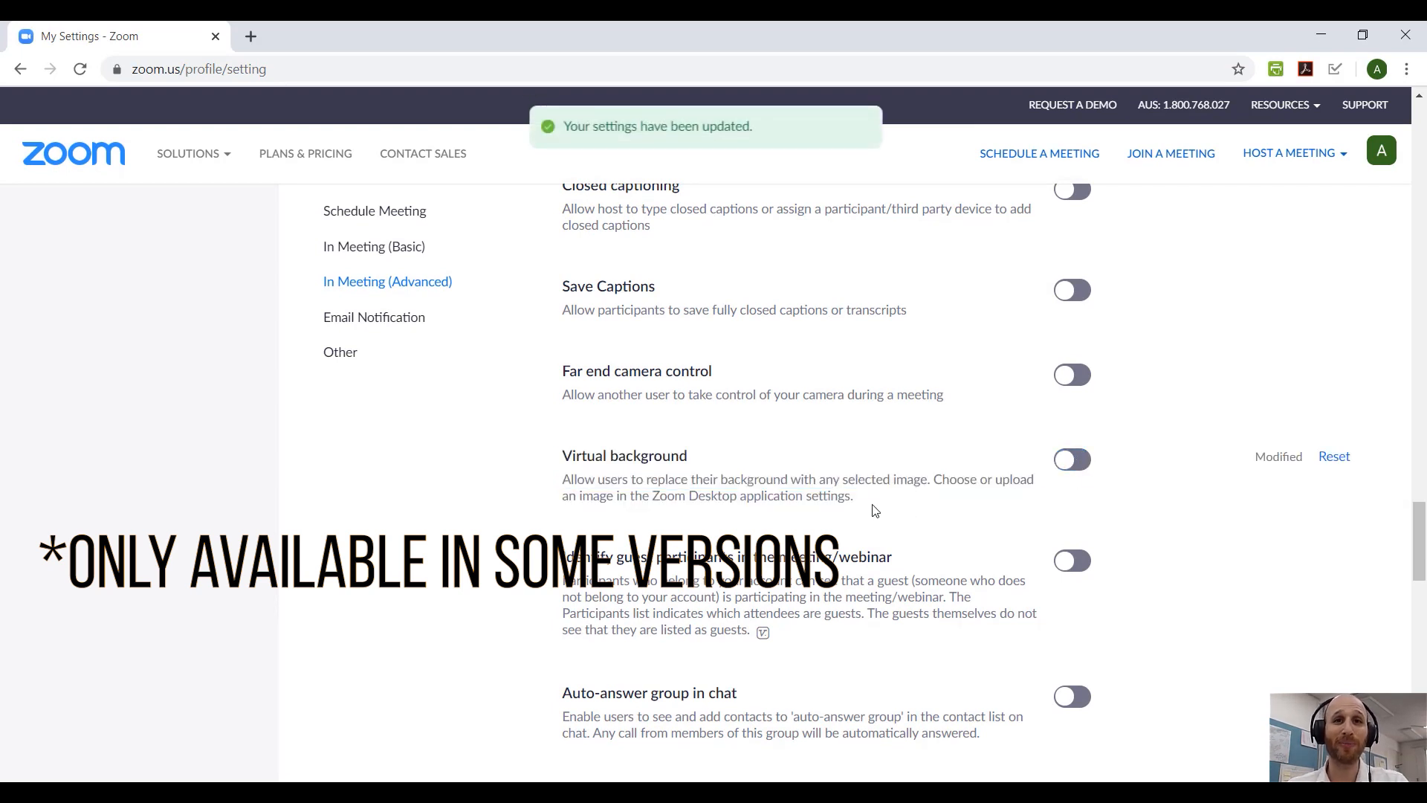
{"action": "scroll", "scroll_direction": "down", "scroll_amount": 3}
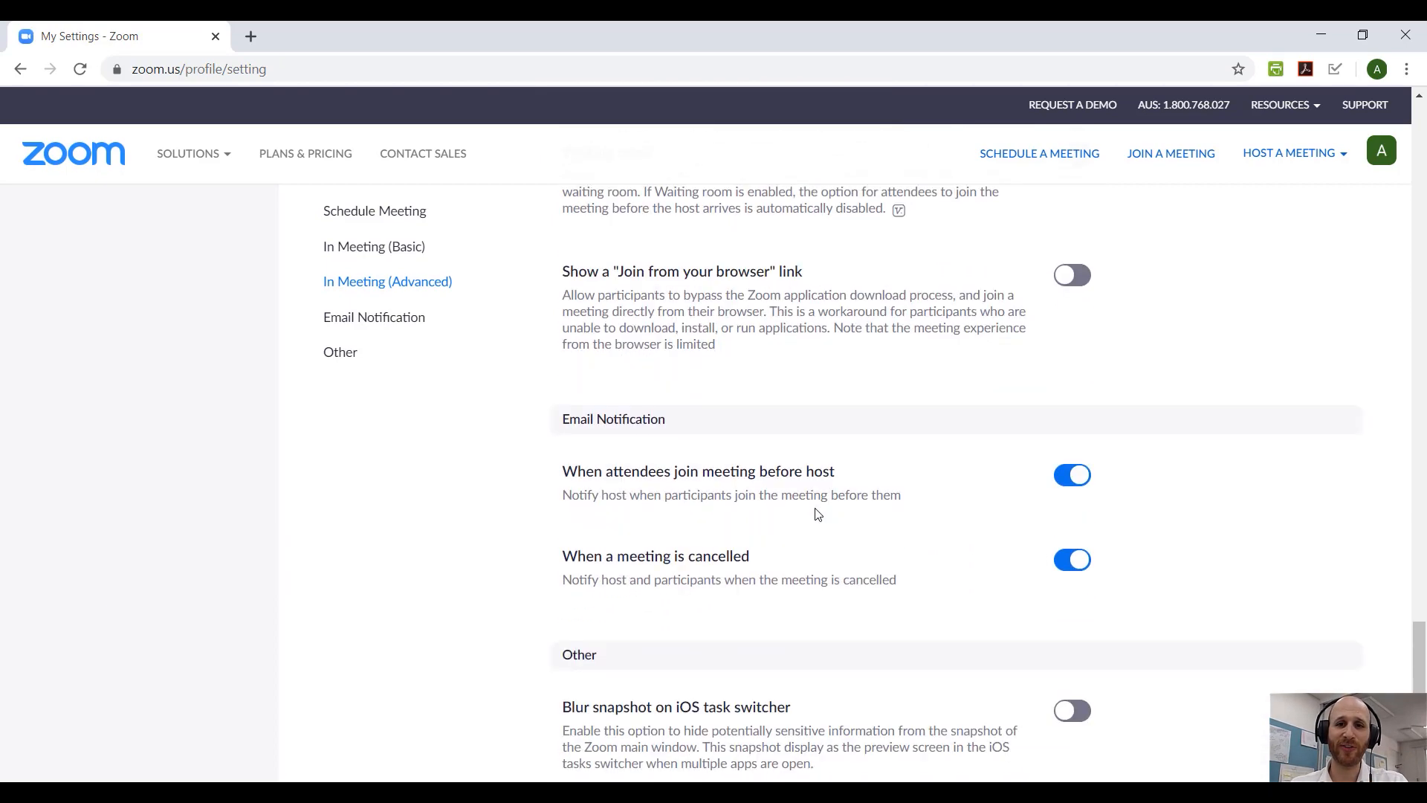
Via the Other sidebar link, jump back to In Meeting (Basic) to see Screen sharing still host-only
{"action": "left_click", "coordinate": [339, 352]}
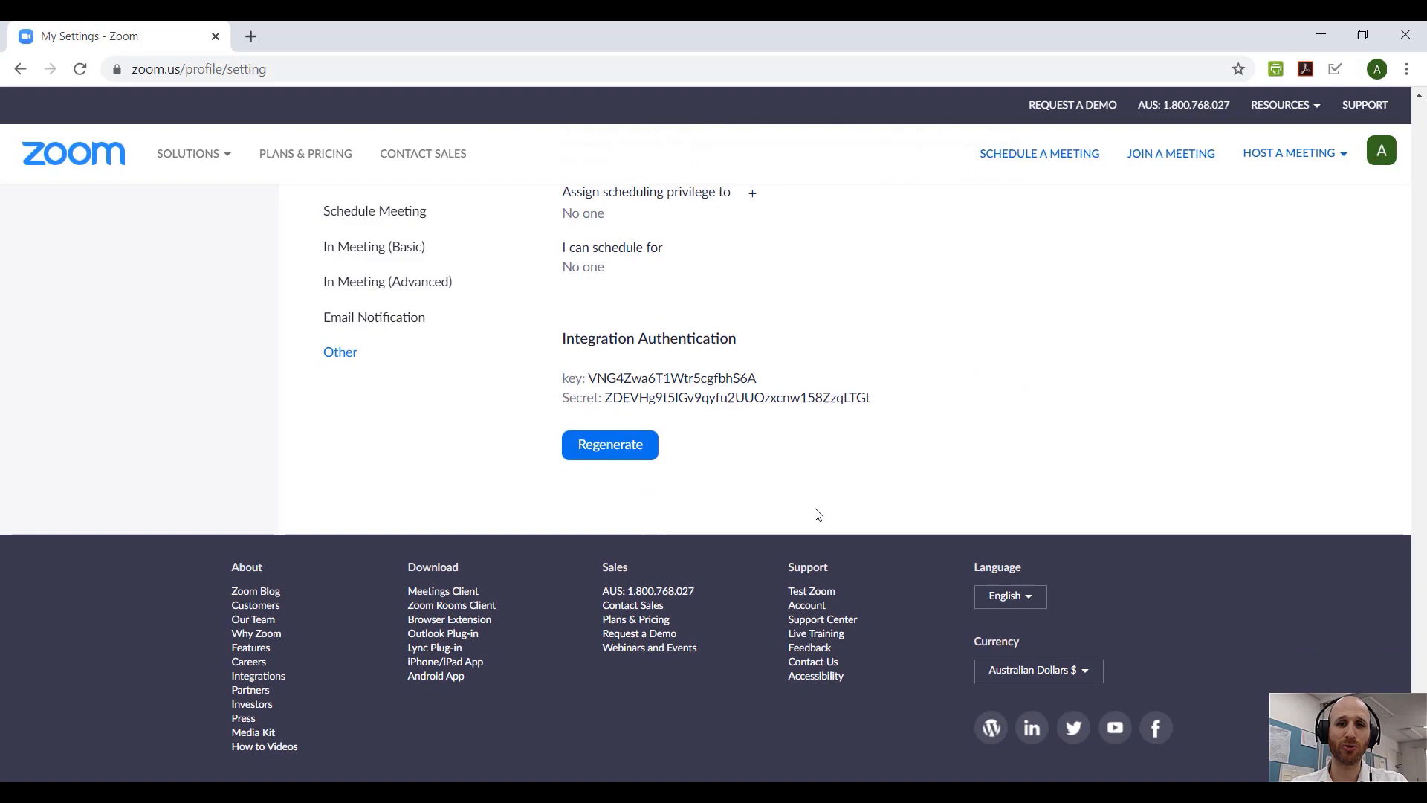
{"action": "left_click", "coordinate": [373, 246]}
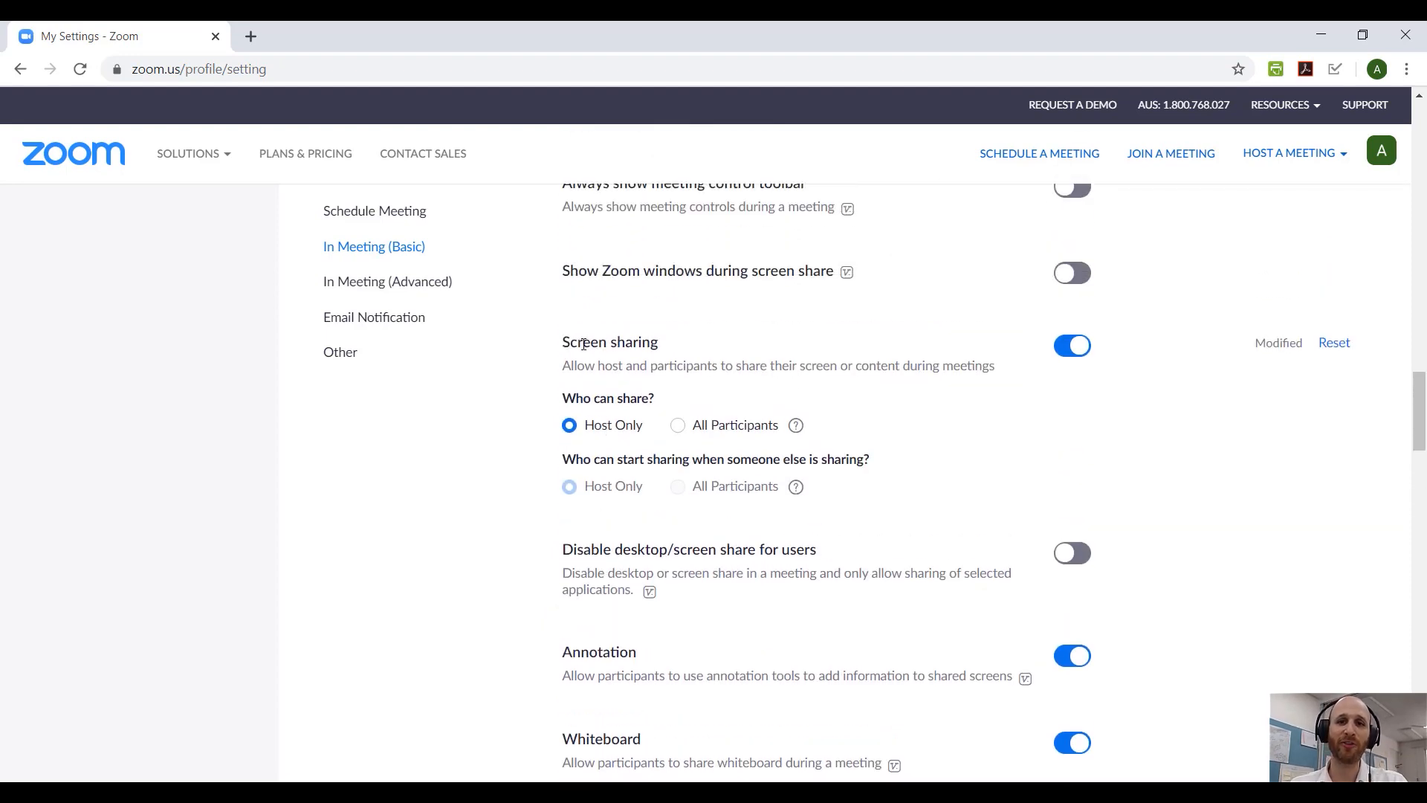
Review the Screen sharing settings, then check In Meeting (Advanced) shows Virtual background still off
{"action": "left_click_drag", "start_coordinate": [562, 341], "coordinate": [780, 486]}
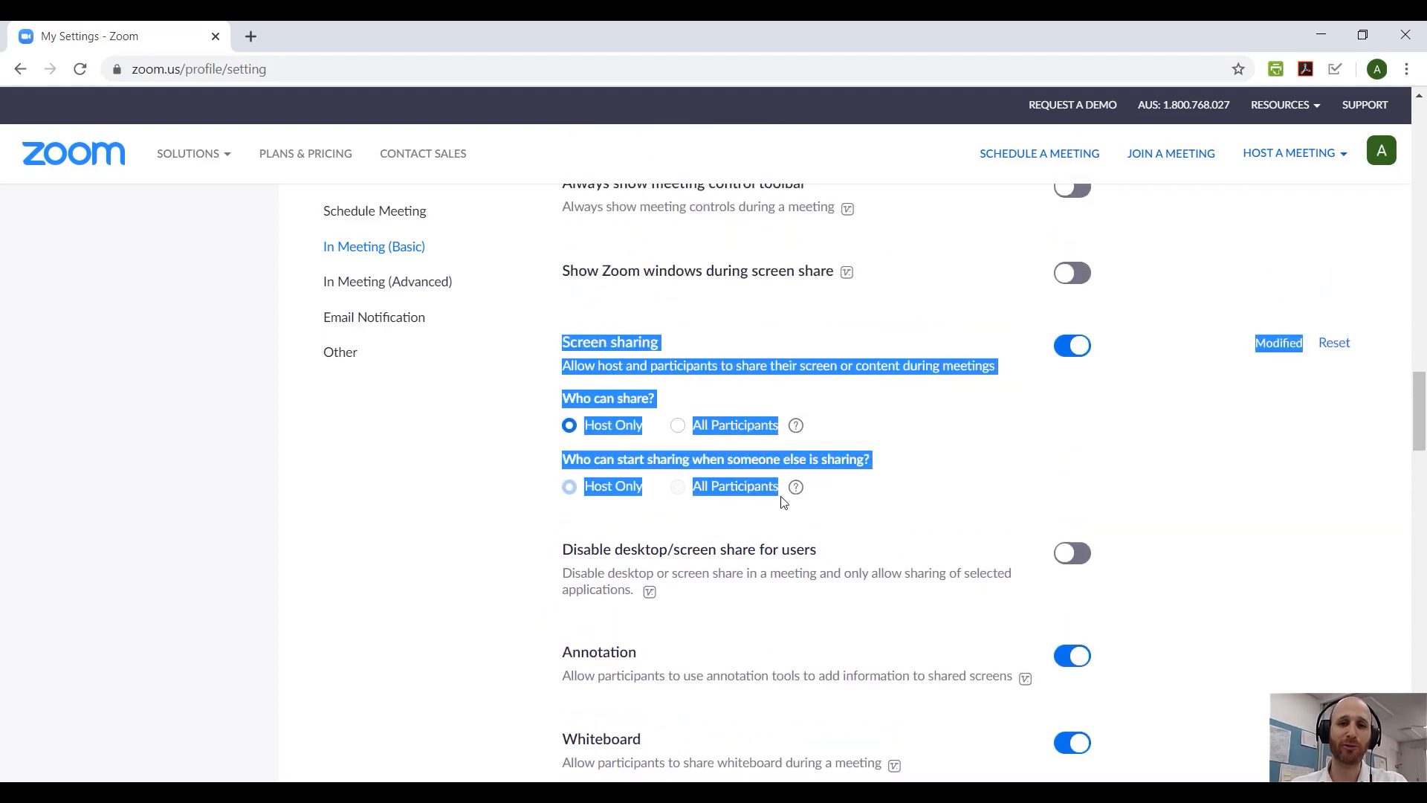
{"action": "scroll", "scroll_direction": "down", "scroll_amount": 3}
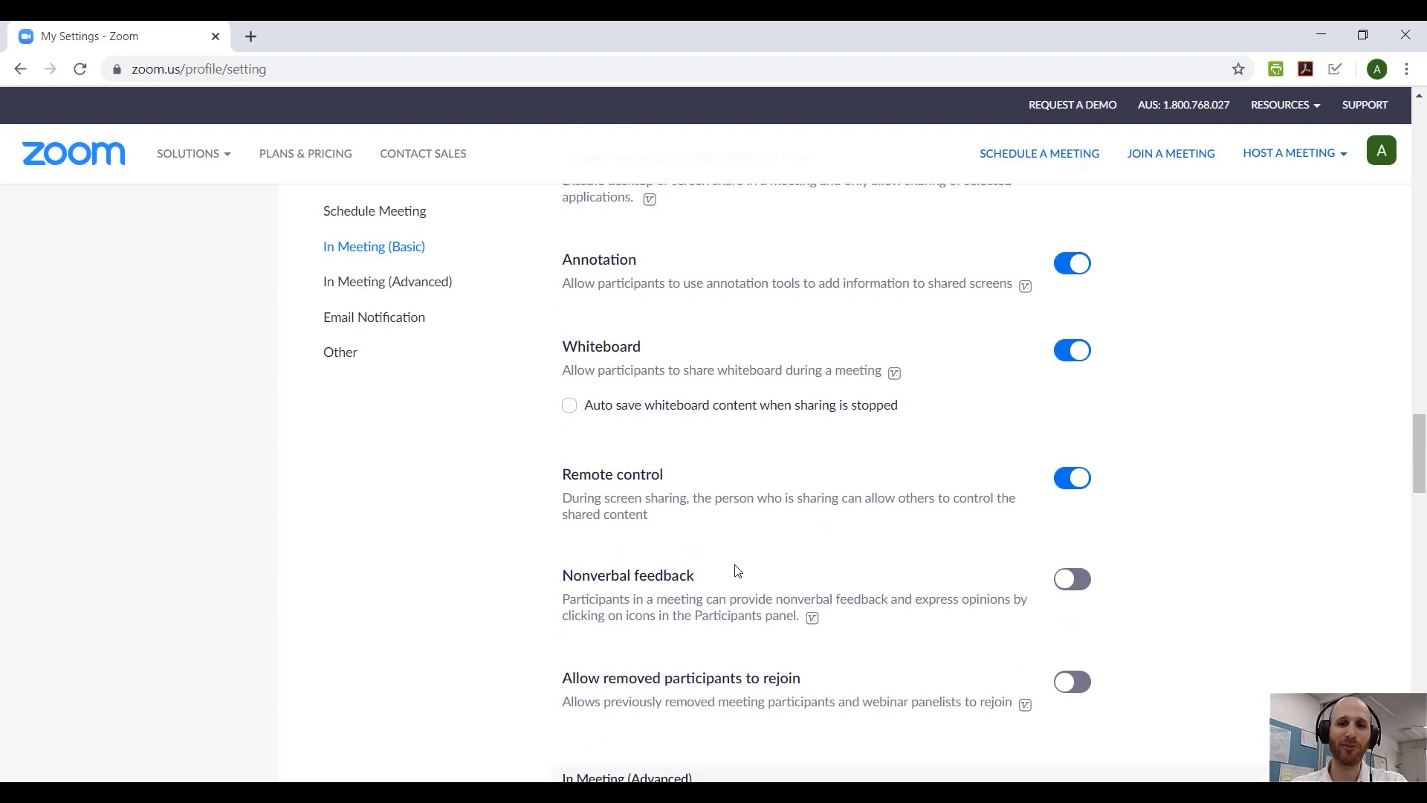
{"action": "left_click", "coordinate": [387, 280]}
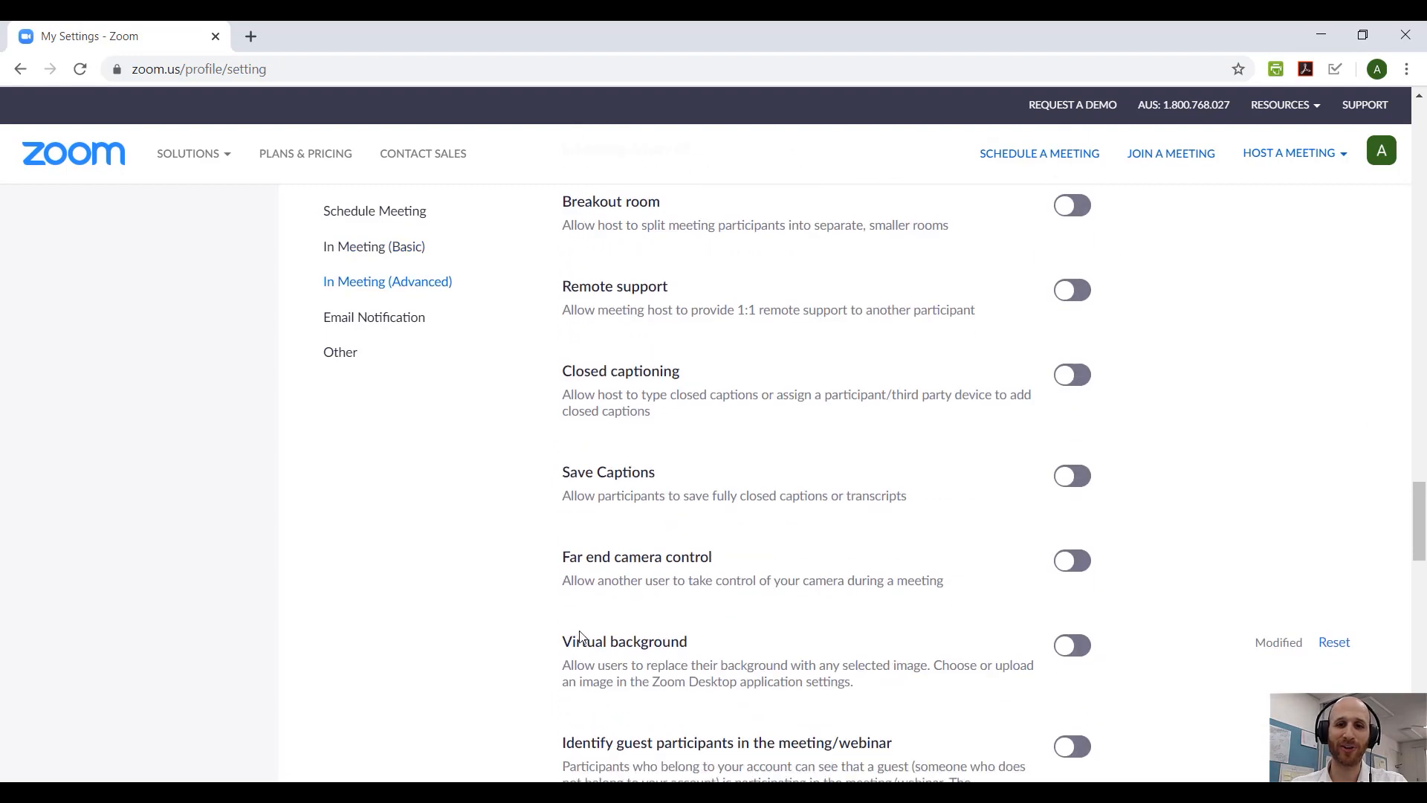
{"action": "left_click_drag", "start_coordinate": [562, 664], "coordinate": [854, 681]}
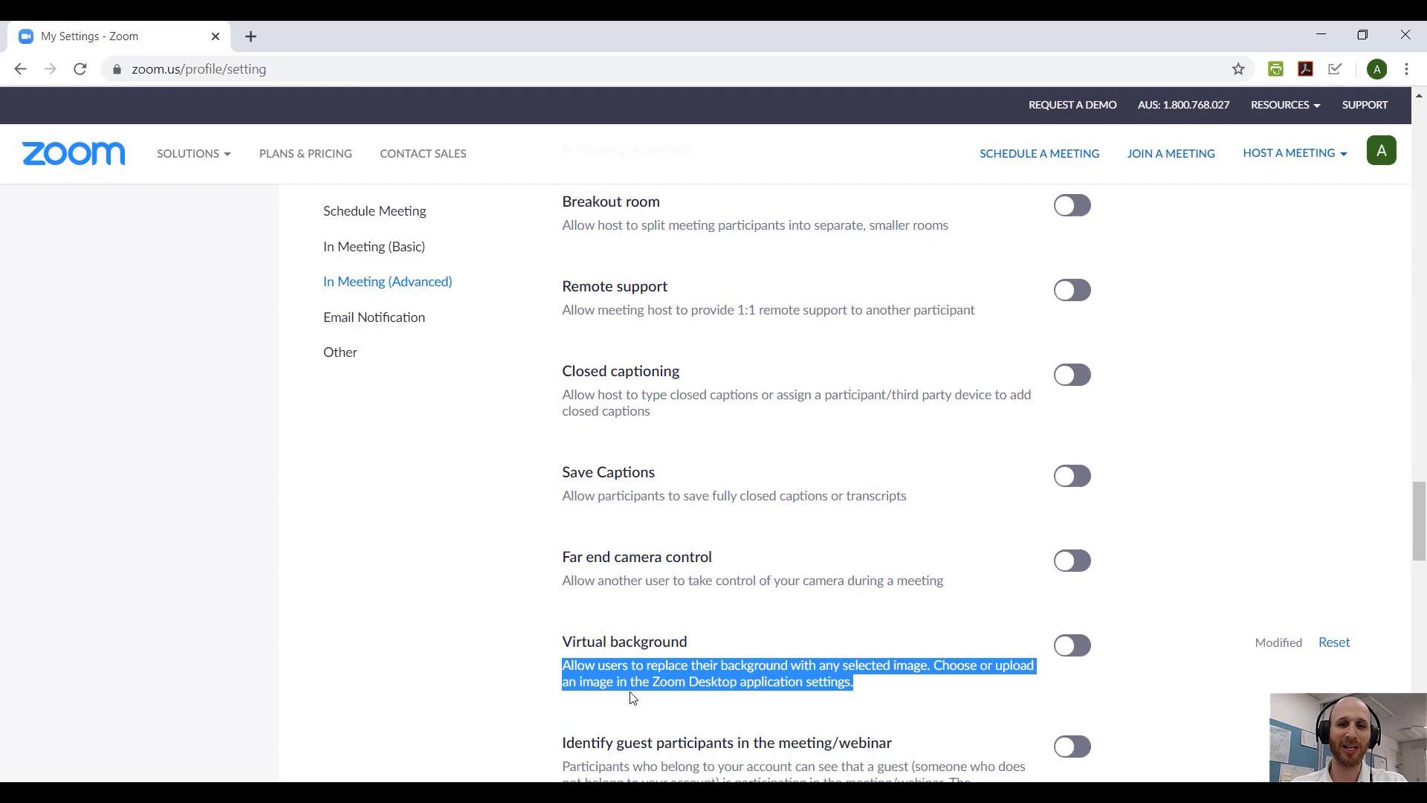